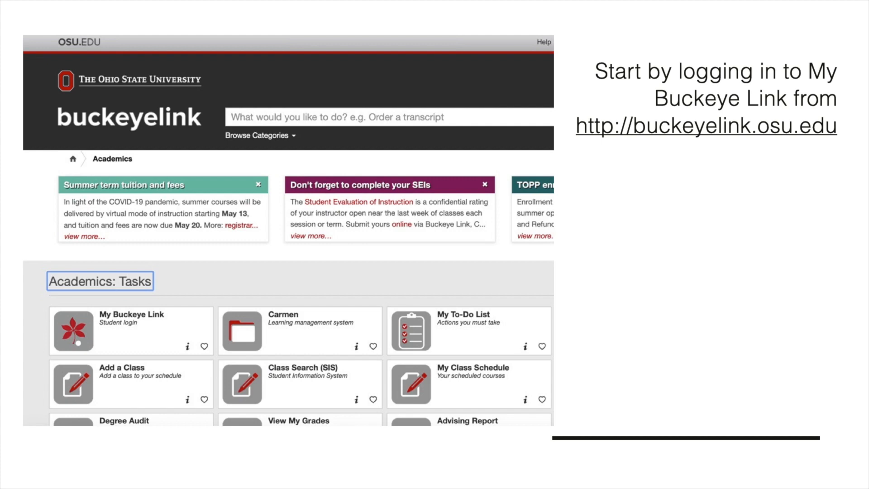
# Advance past the My Buckeye Link login slides to the live student center page
pyautogui.click(131, 330)
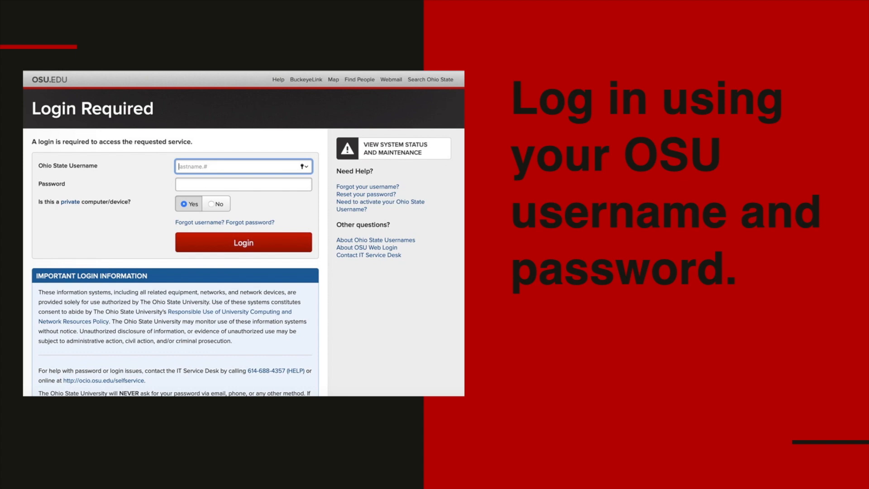
pyautogui.click(243, 243)
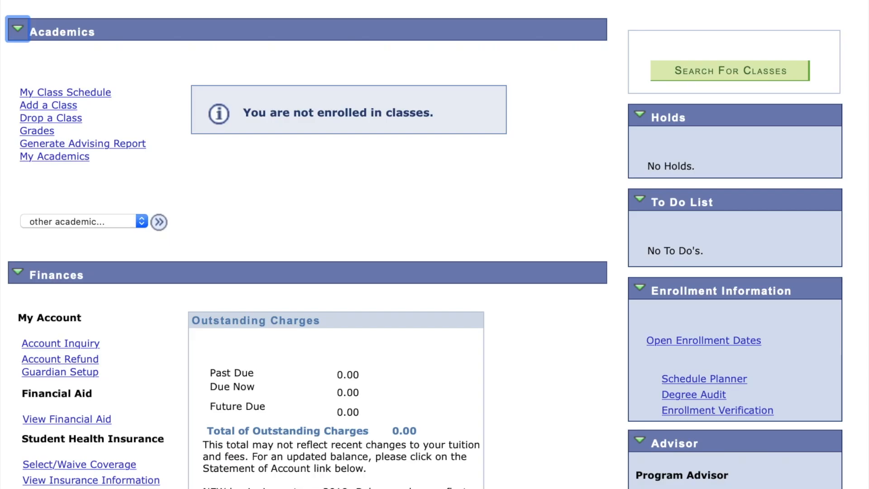
pyautogui.moveTo(830, 226)
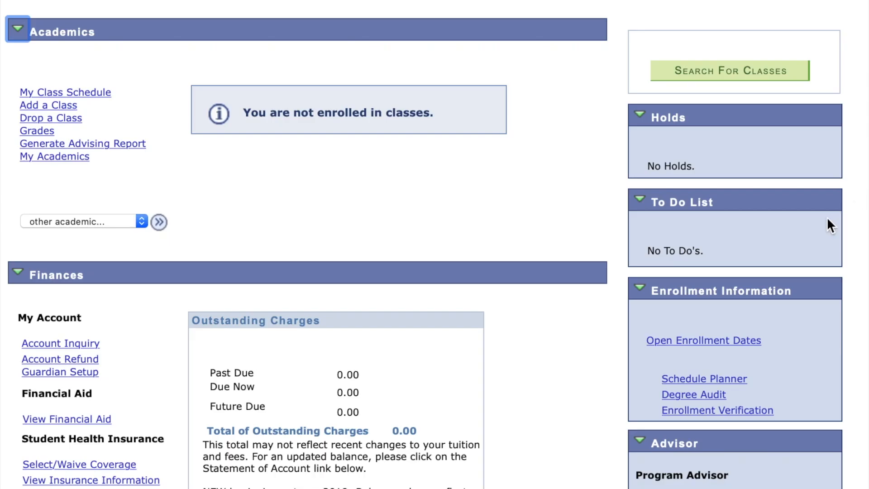
pyautogui.moveTo(697, 385)
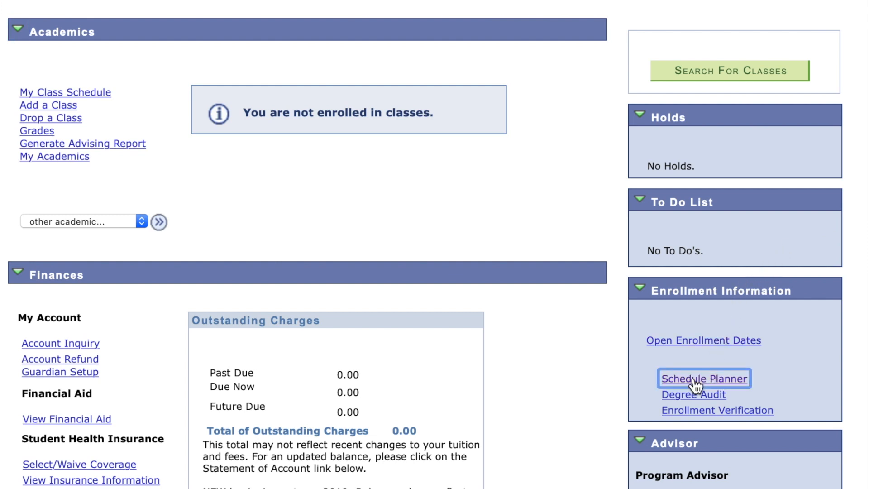
# Launch Schedule Planner from Enrollment Information into its own tab with the term list
pyautogui.click(704, 378)
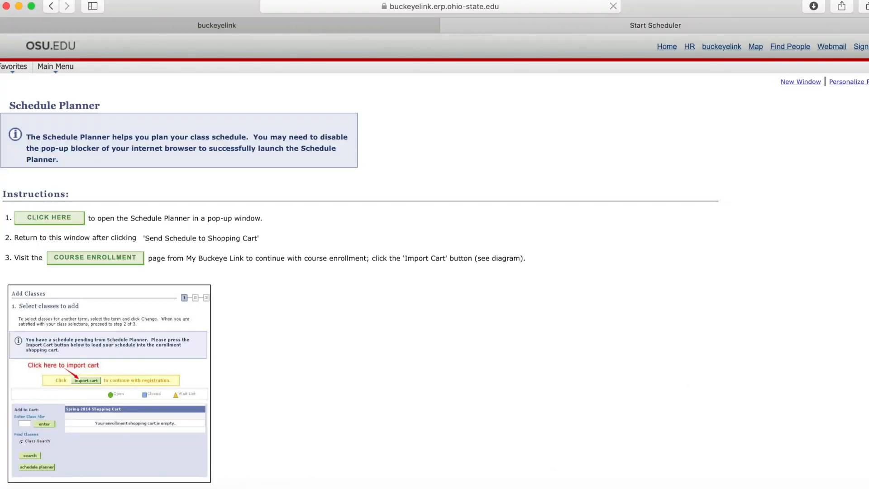
pyautogui.moveTo(60, 204)
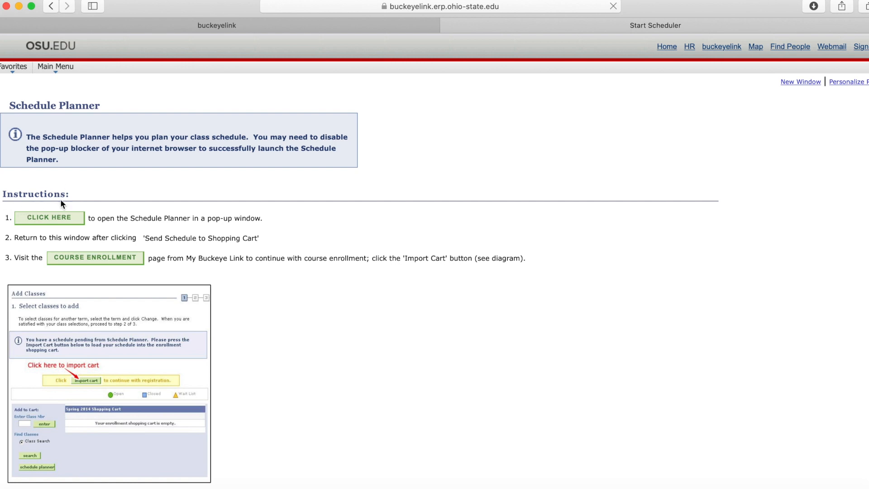
pyautogui.moveTo(59, 223)
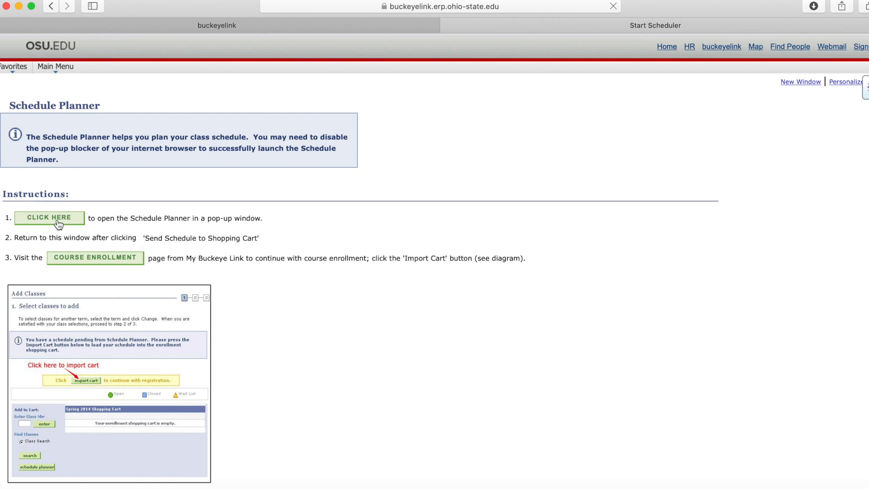
pyautogui.click(48, 217)
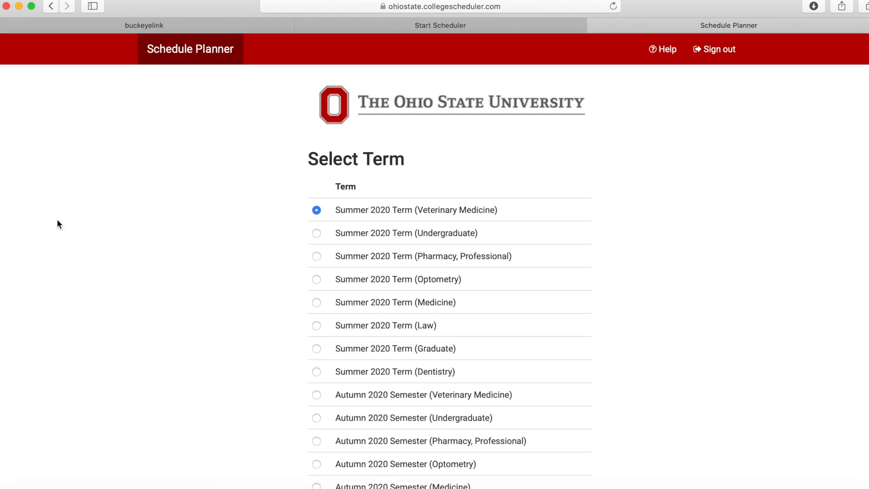
pyautogui.moveTo(283, 350)
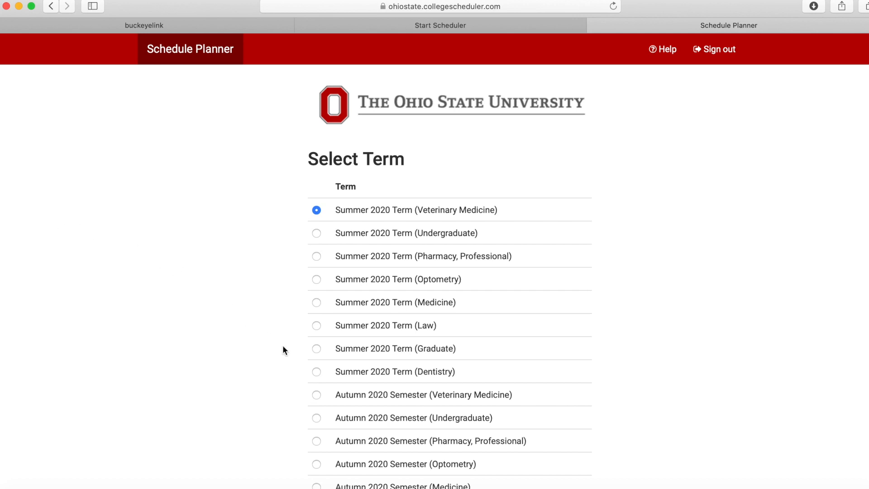
# Choose Autumn 2020 Semester (Undergraduate), keeping Columbus campus and Undergraduate career, and continue
pyautogui.click(317, 417)
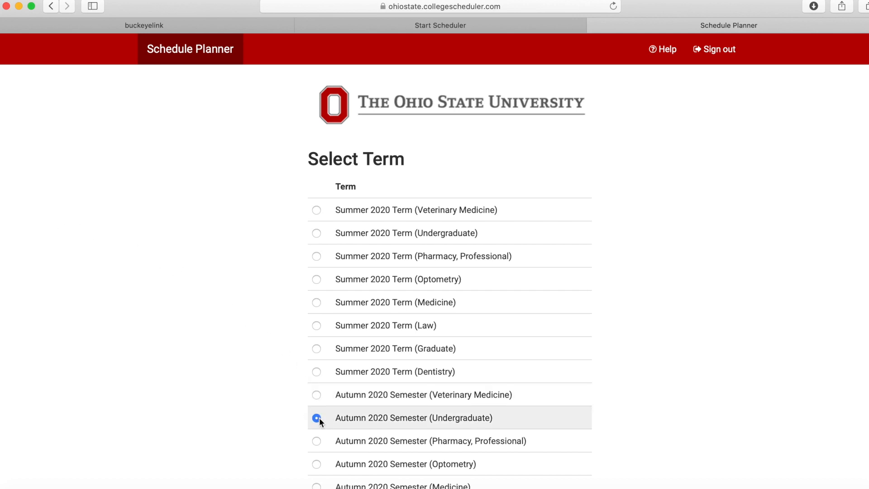
pyautogui.scroll(-3)
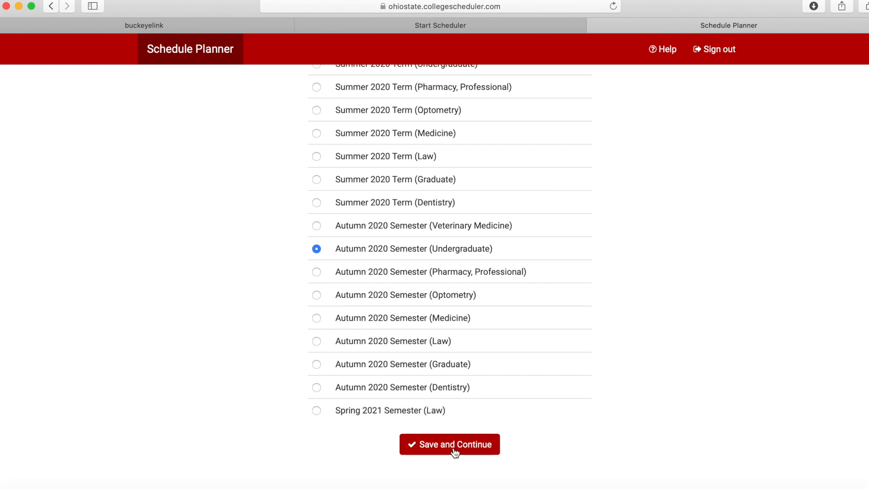
pyautogui.click(450, 443)
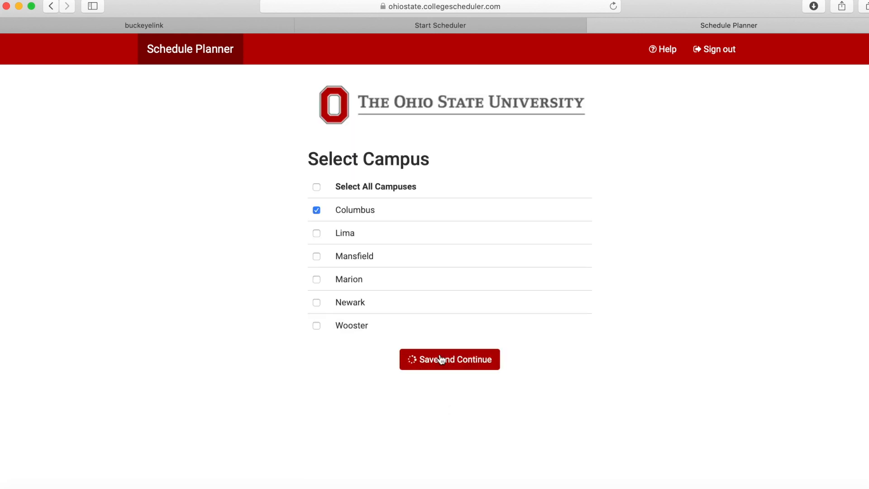
pyautogui.click(450, 359)
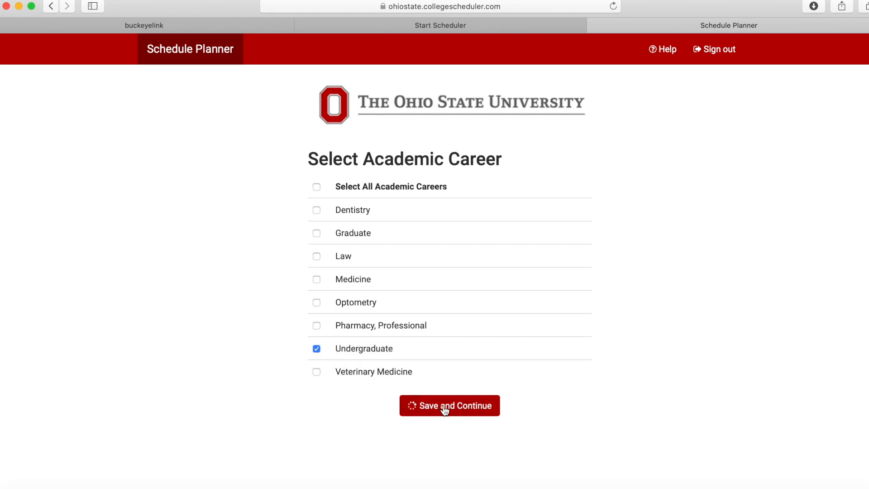
pyautogui.click(450, 405)
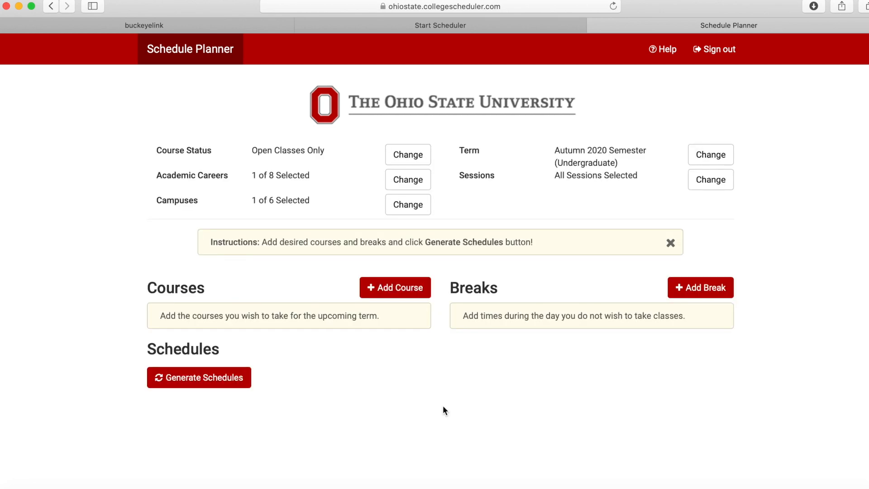
pyautogui.moveTo(395, 286)
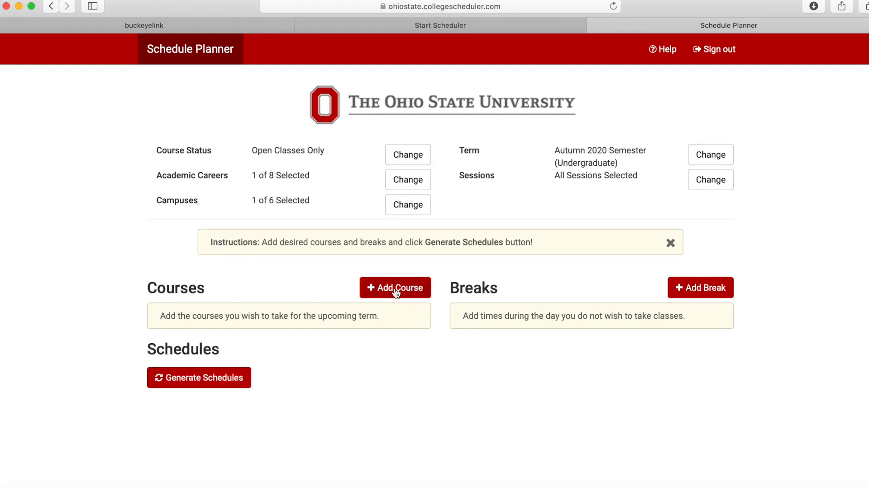
# Add Chemistry 1210, Mathematics 1151 and Exploration 1100.01 by subject to the course list
pyautogui.click(394, 287)
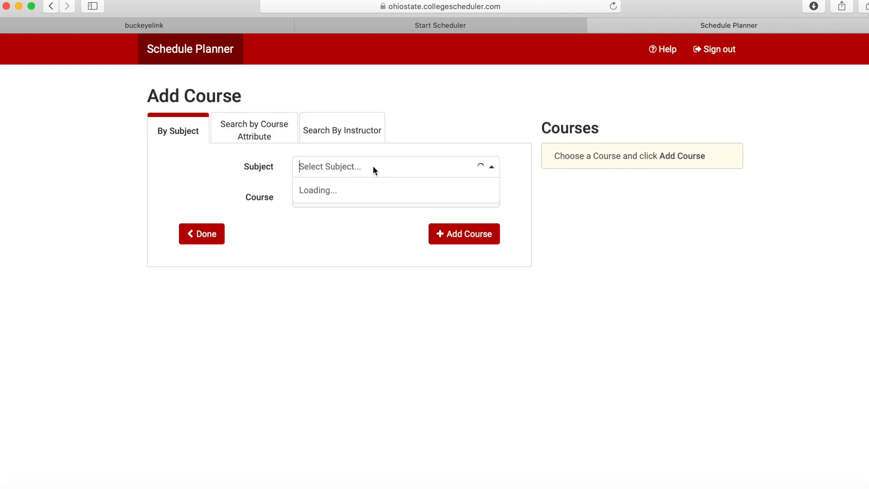
pyautogui.write('chem')
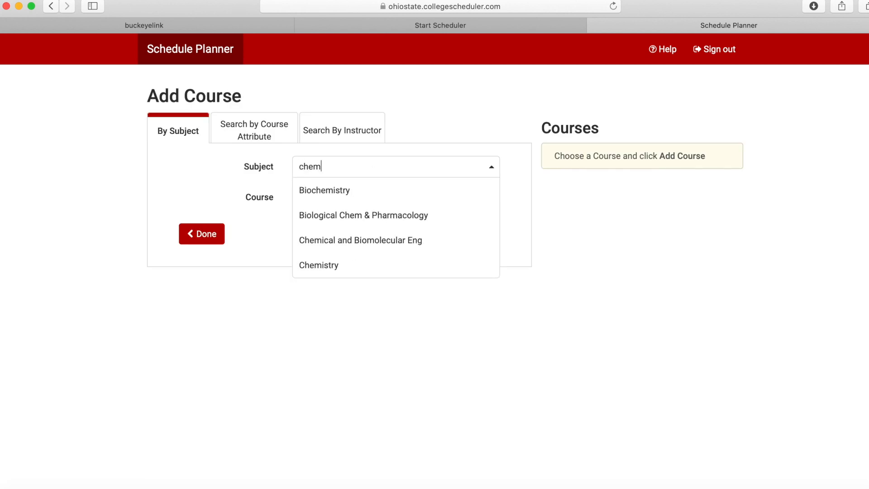
pyautogui.click(318, 266)
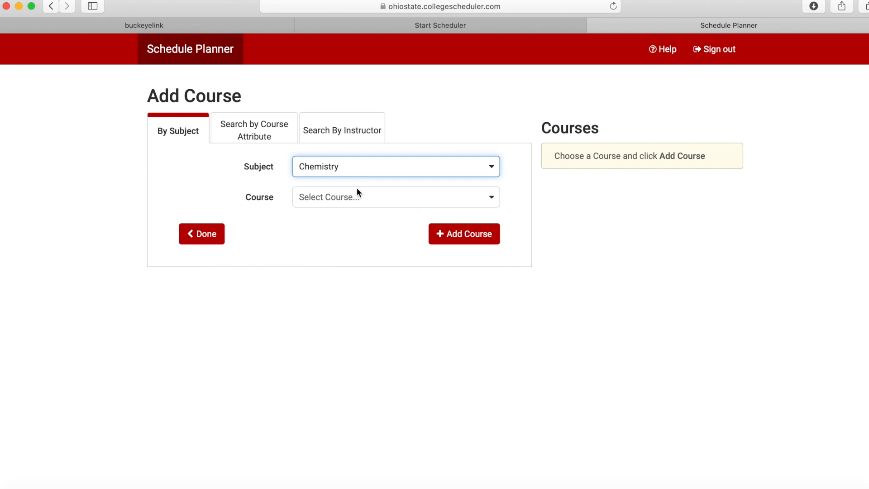
pyautogui.click(395, 197)
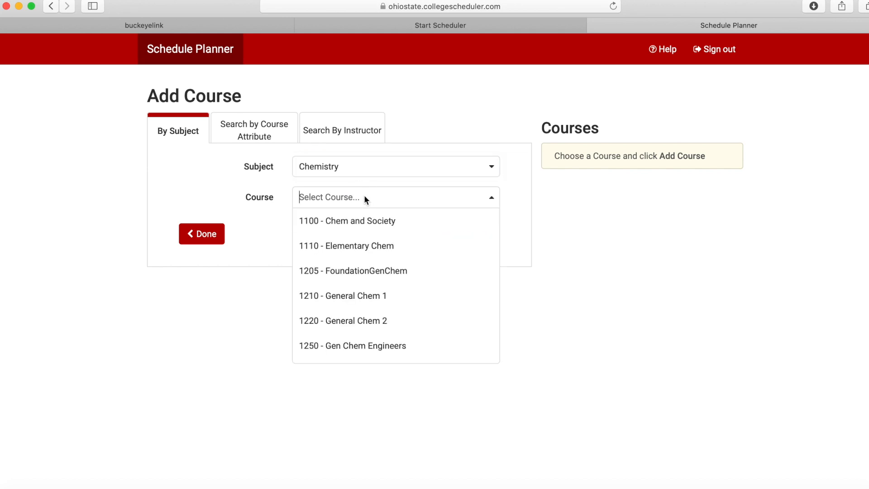
pyautogui.click(342, 295)
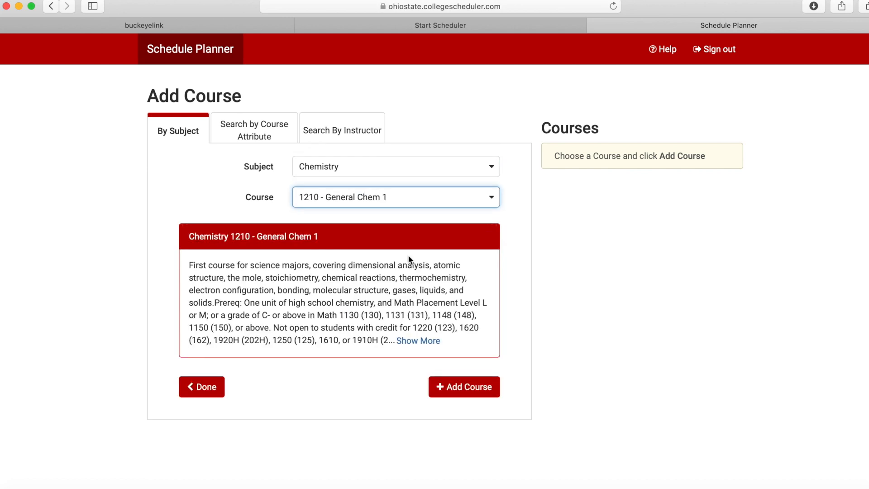
pyautogui.click(463, 387)
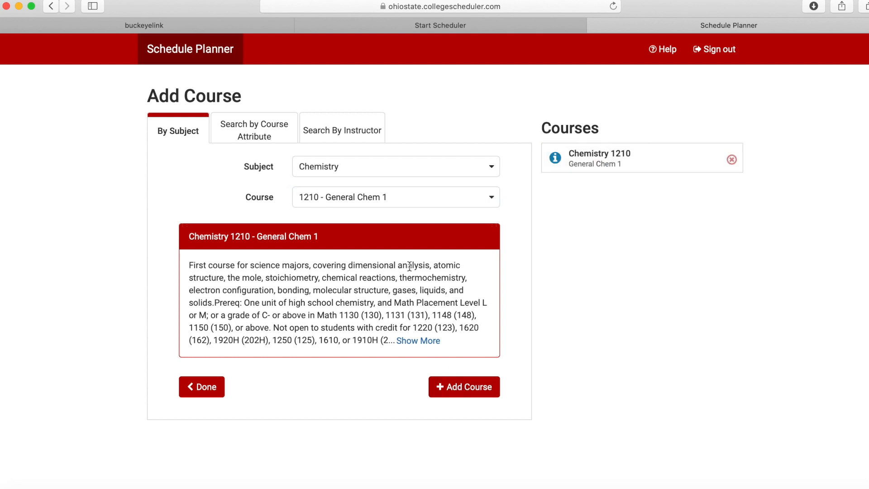
pyautogui.click(395, 166)
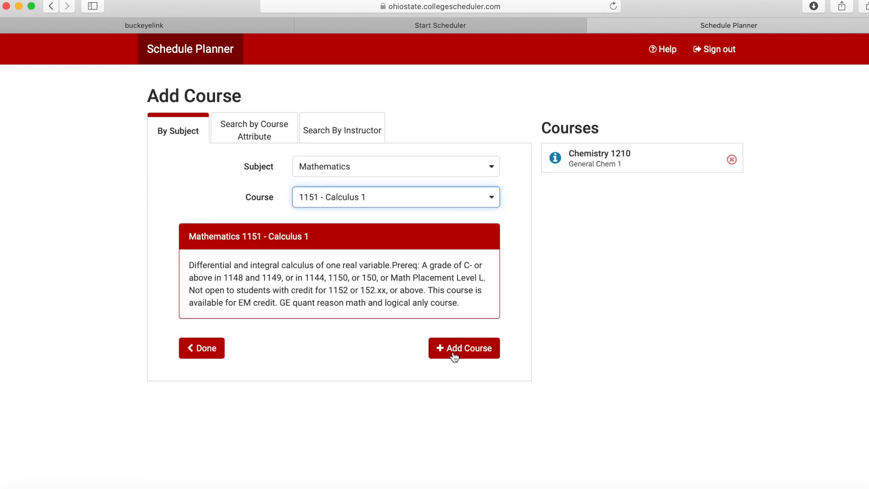
pyautogui.click(463, 348)
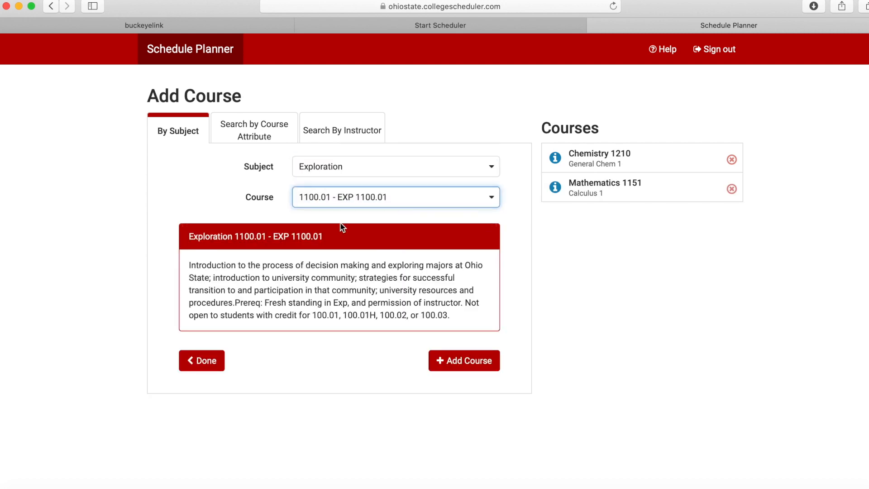
pyautogui.click(464, 360)
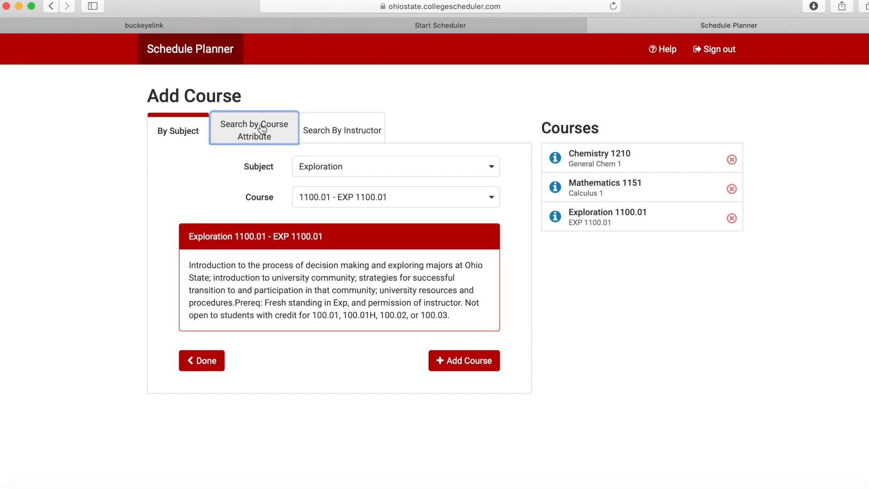
# Search by General Education attribute GE Historical Study and add History 2010
pyautogui.click(253, 130)
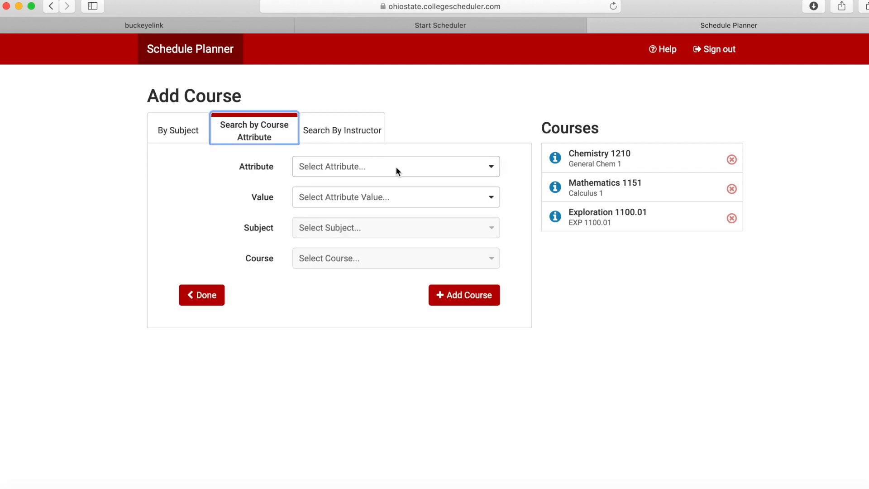
pyautogui.click(396, 167)
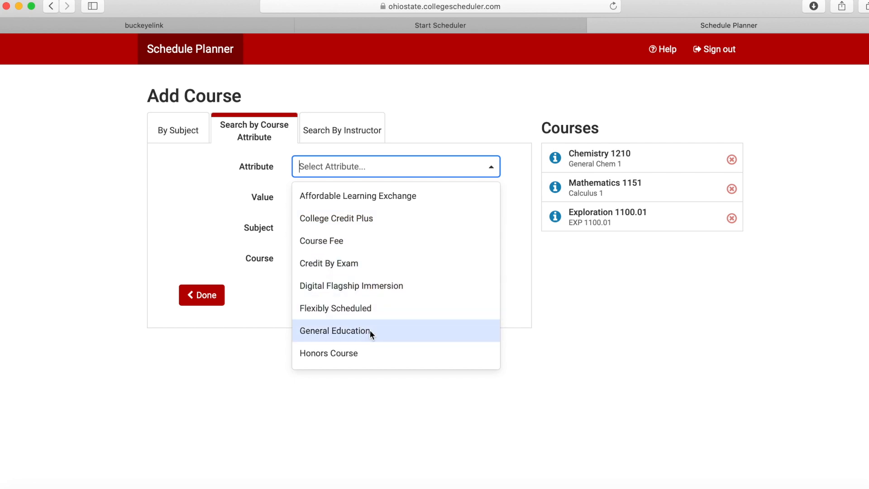
pyautogui.click(335, 331)
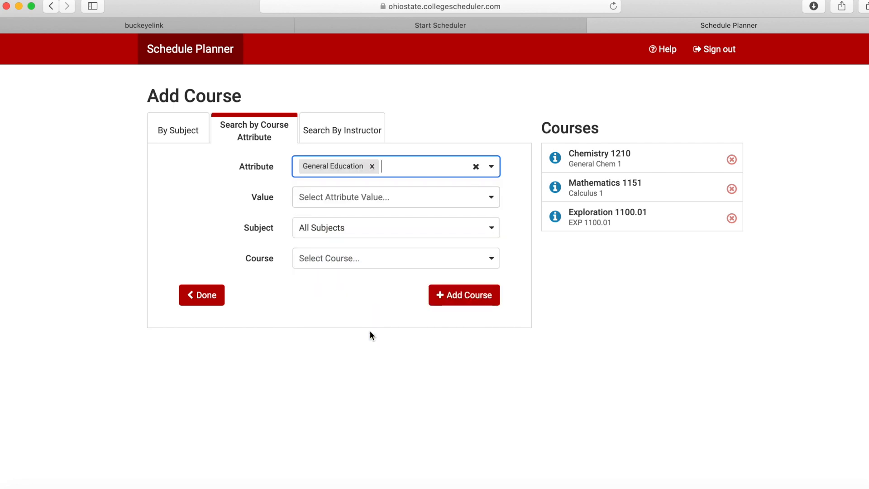
pyautogui.click(396, 196)
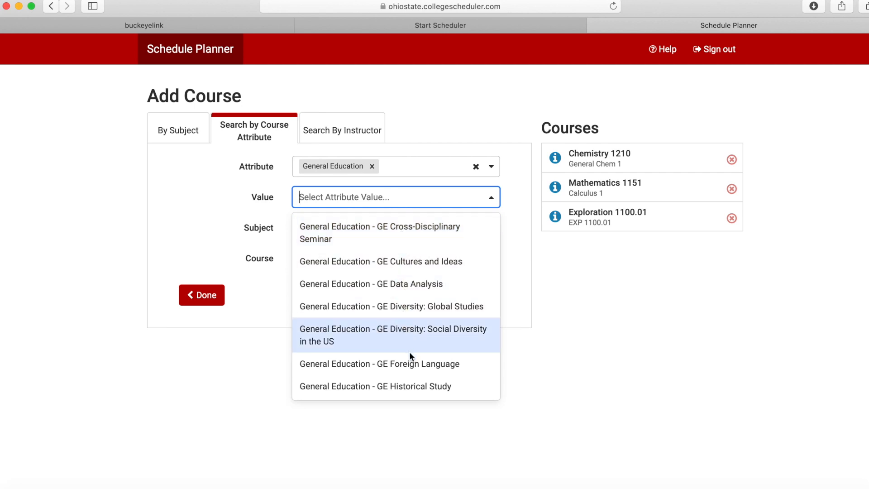
pyautogui.scroll(-3)
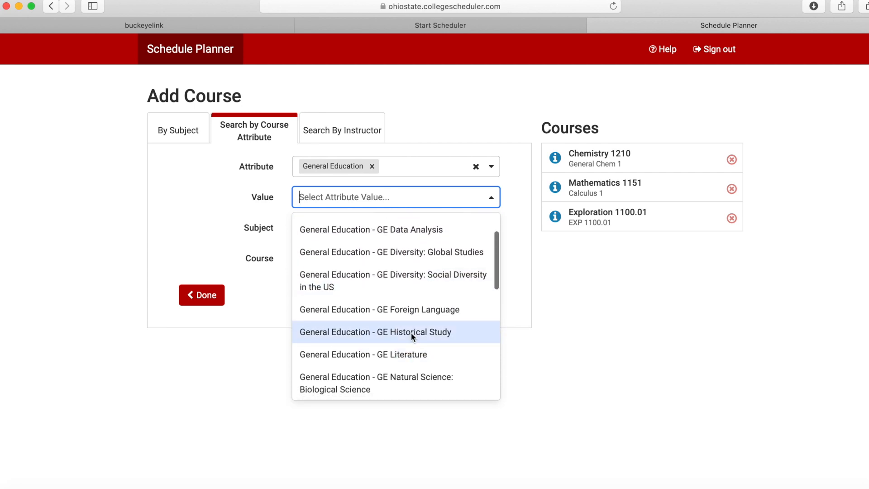
pyautogui.click(374, 331)
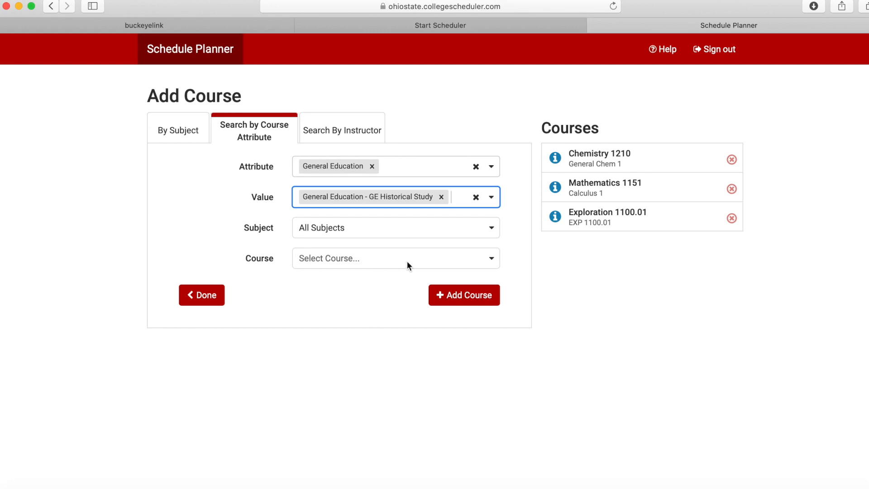
pyautogui.click(395, 258)
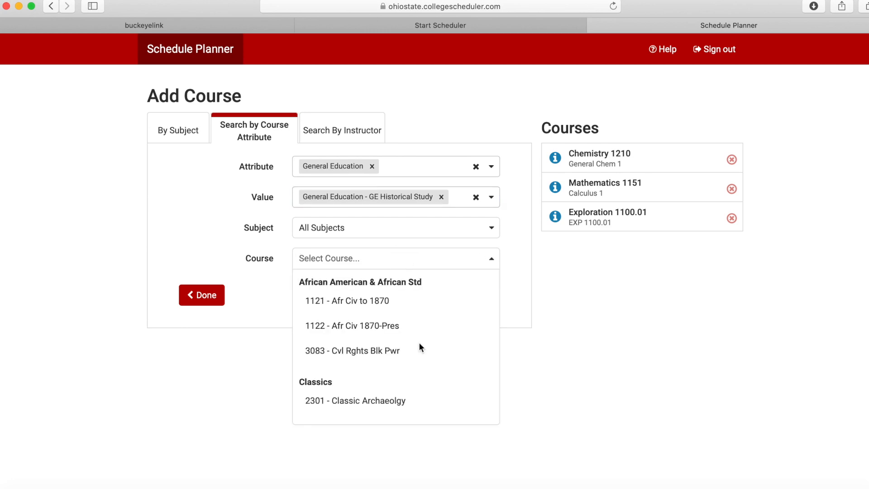
pyautogui.scroll(-3)
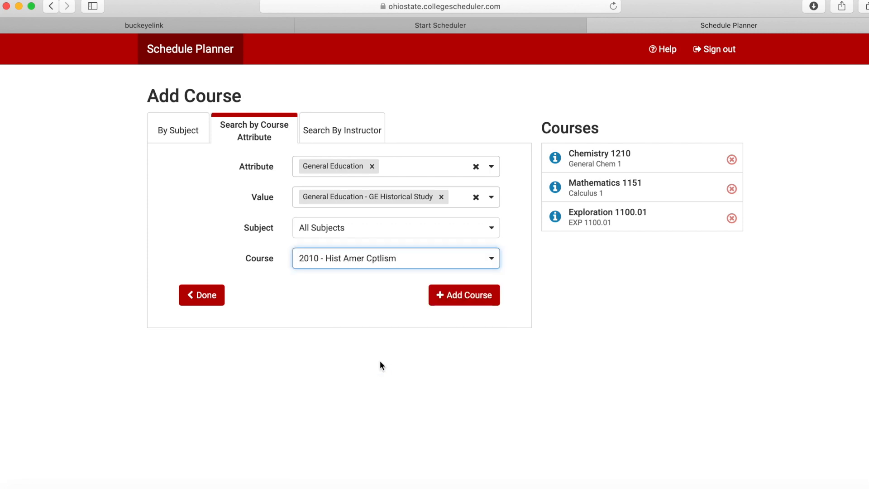
pyautogui.click(463, 295)
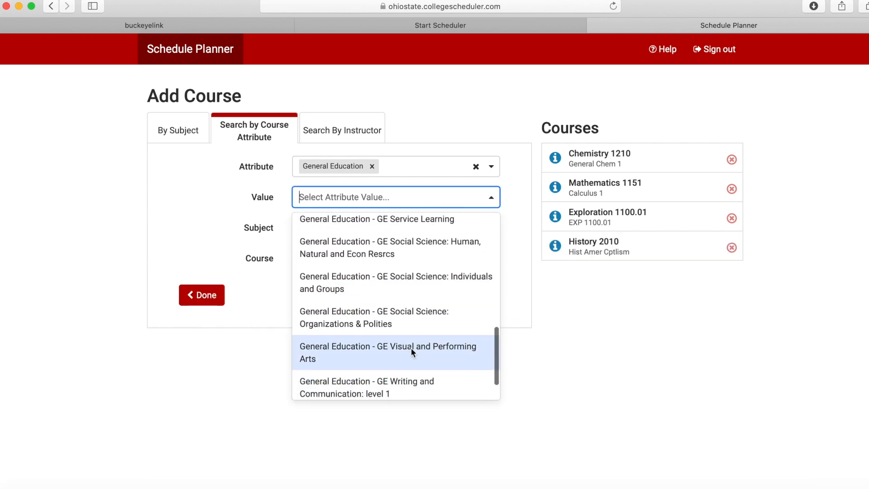
# Switch to GE Visual and Performing Arts, add Music 2252 History of Rock & Roll, and finish adding courses
pyautogui.click(387, 352)
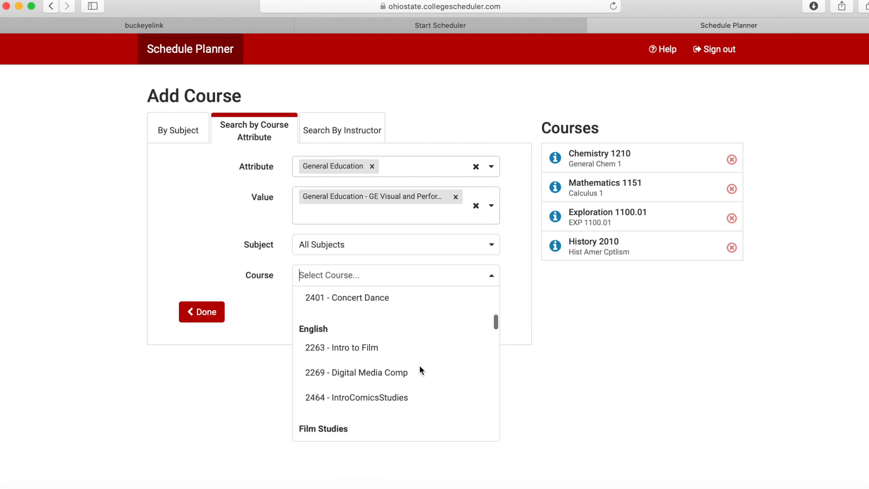
pyautogui.scroll(-3)
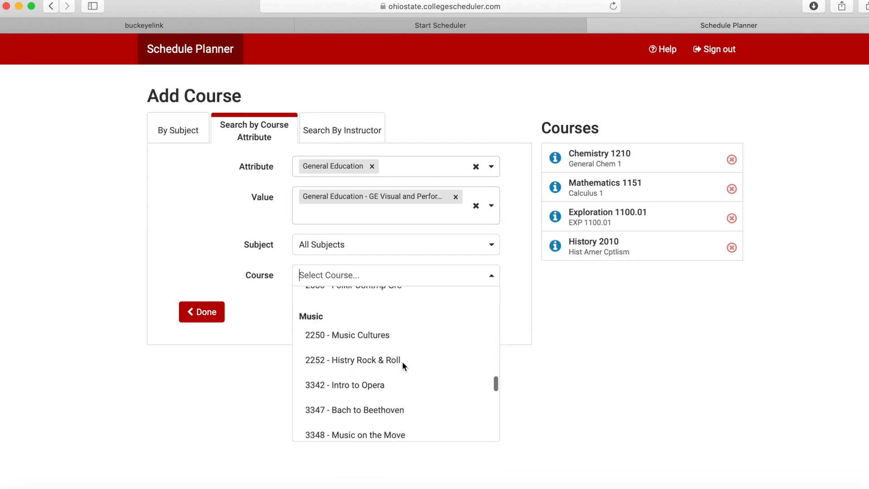
pyautogui.click(352, 359)
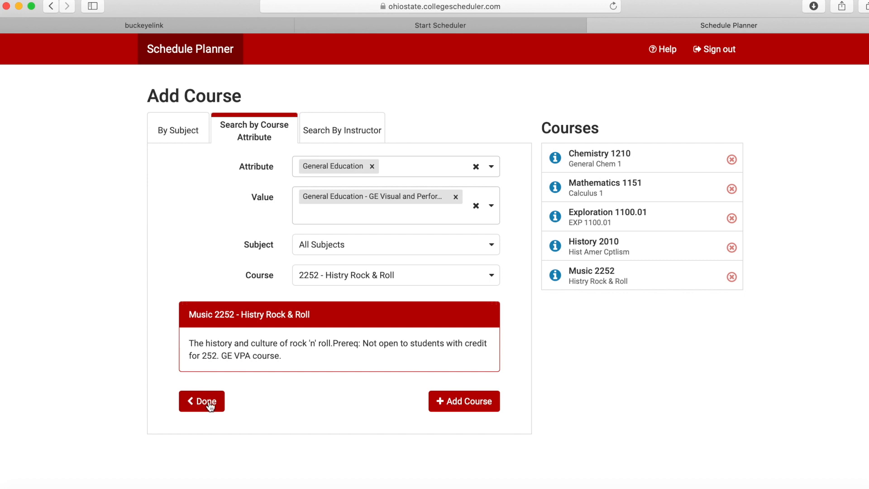
pyautogui.click(201, 401)
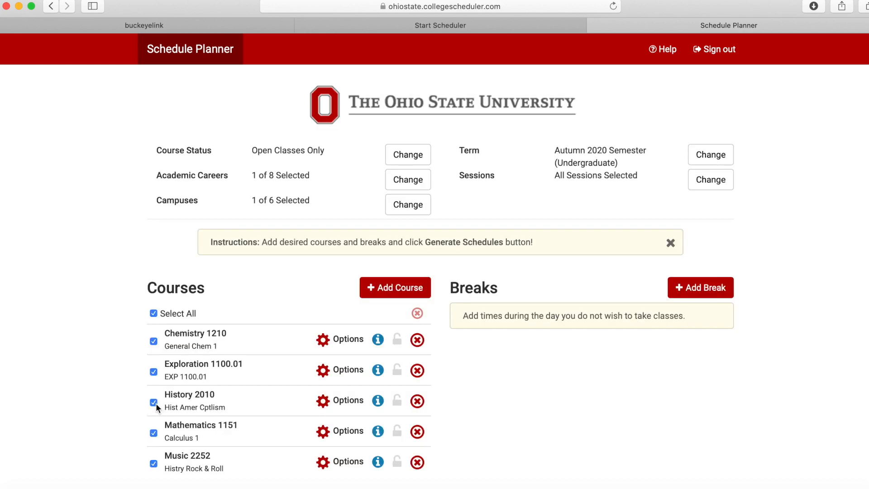
pyautogui.moveTo(574, 341)
pyautogui.write('m')
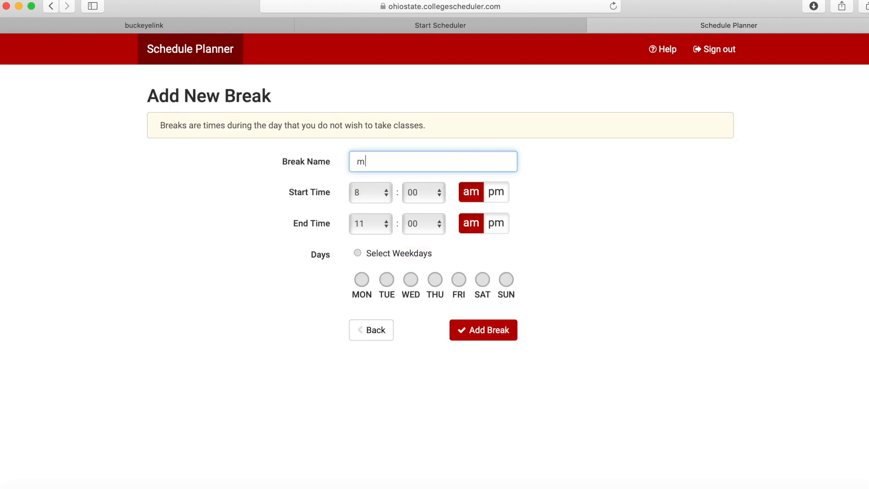
# Add a break named morning from 7:00 am to 10:00 am on all weekdays
pyautogui.write('orning')
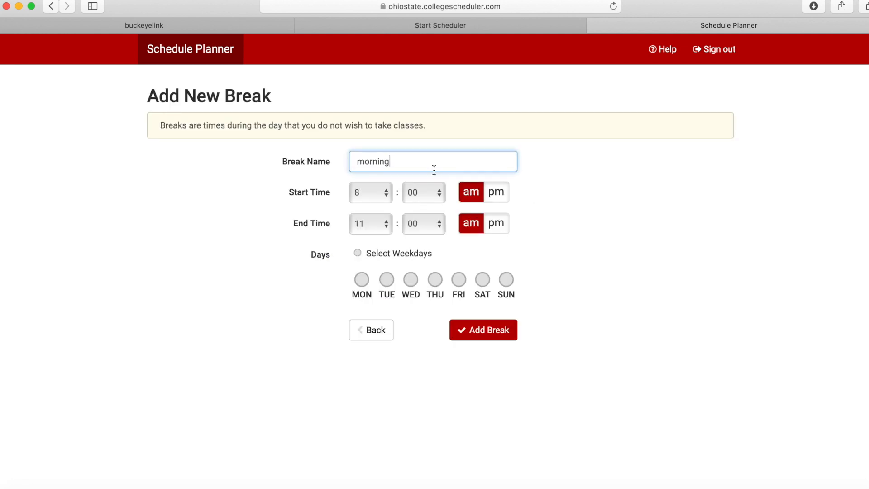
pyautogui.click(368, 191)
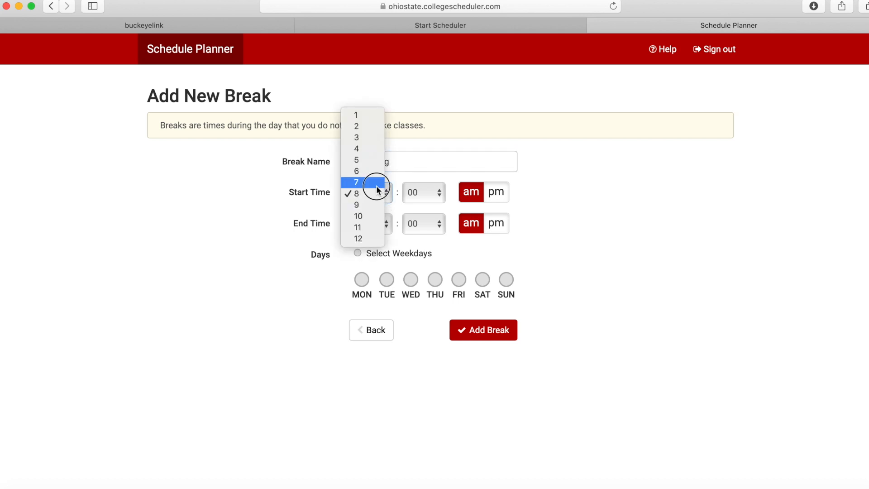
pyautogui.click(358, 226)
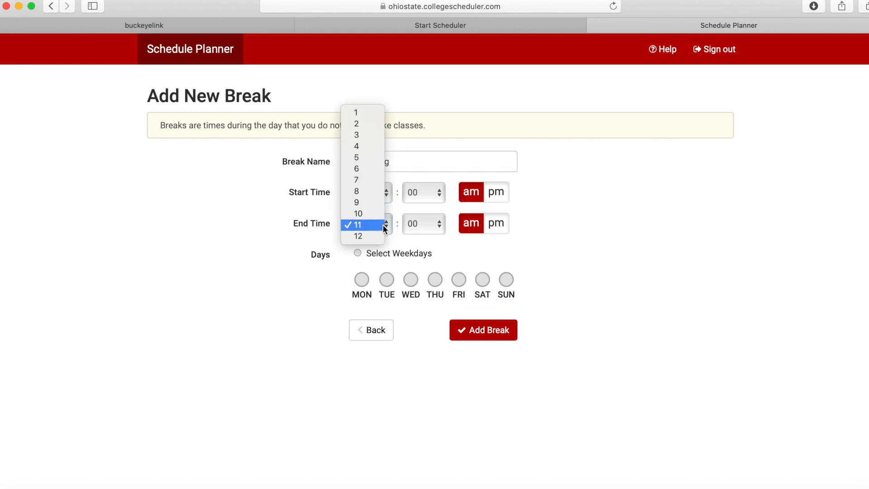
pyautogui.click(358, 214)
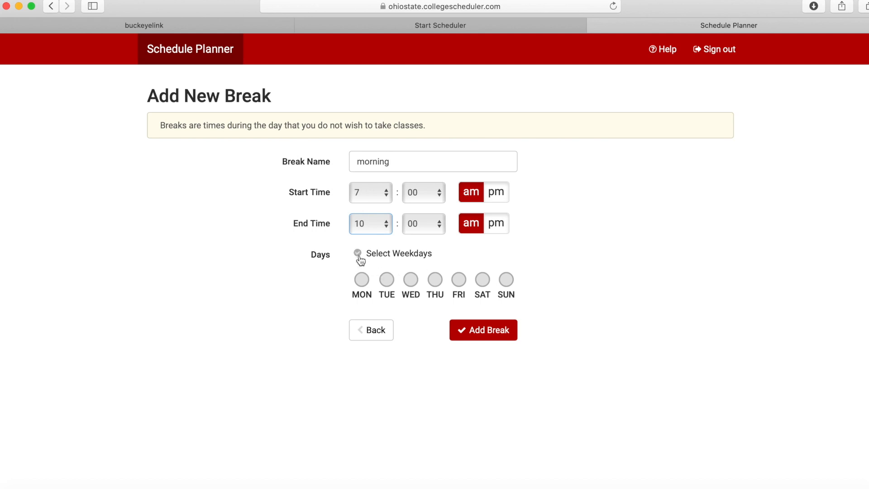
pyautogui.click(358, 254)
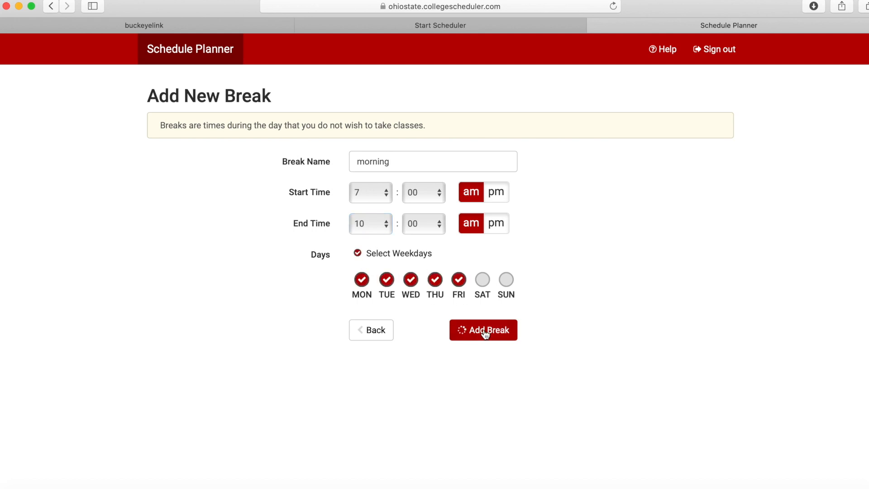
pyautogui.click(482, 329)
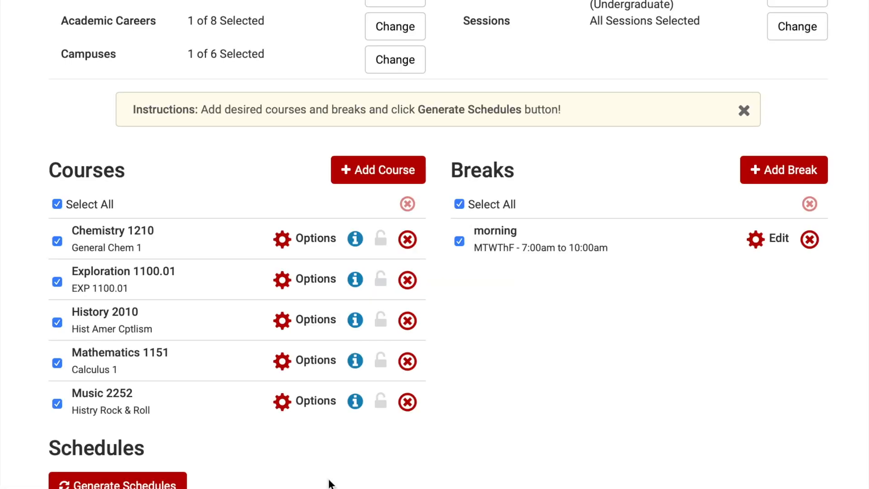
# Exclude Music 2252 and generate schedules, reviewing the 1000+ results
pyautogui.click(57, 402)
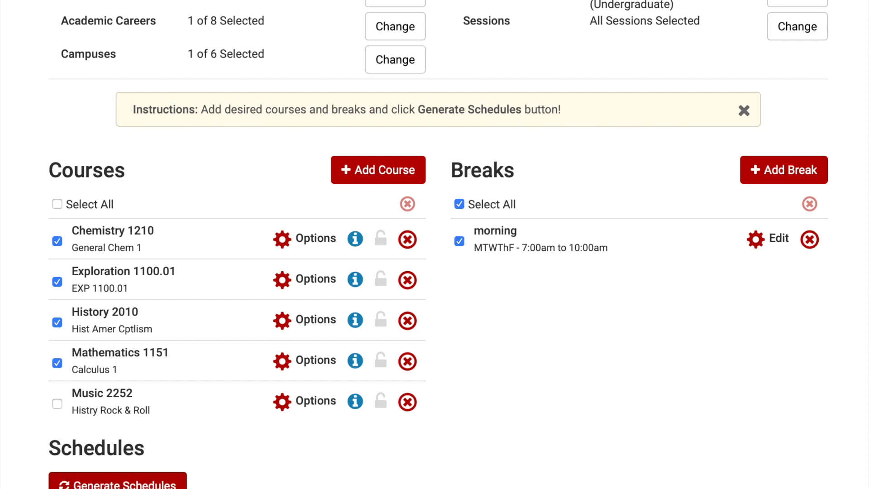
pyautogui.scroll(-3)
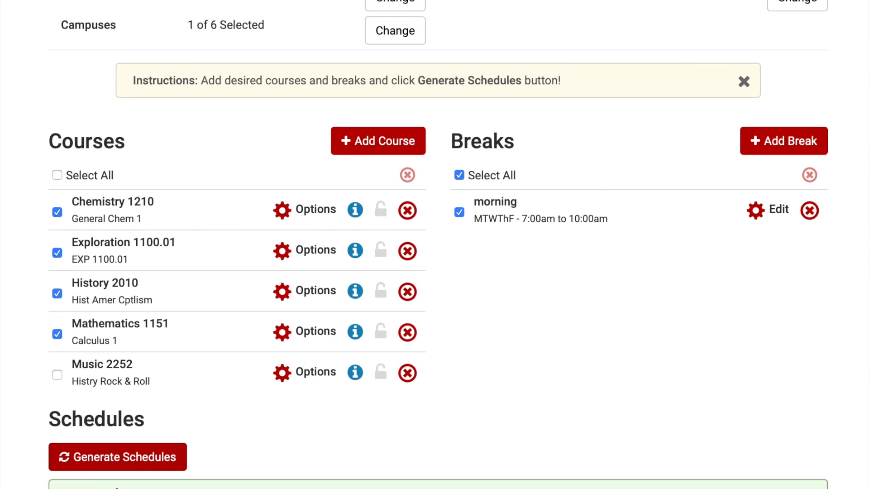
pyautogui.click(118, 456)
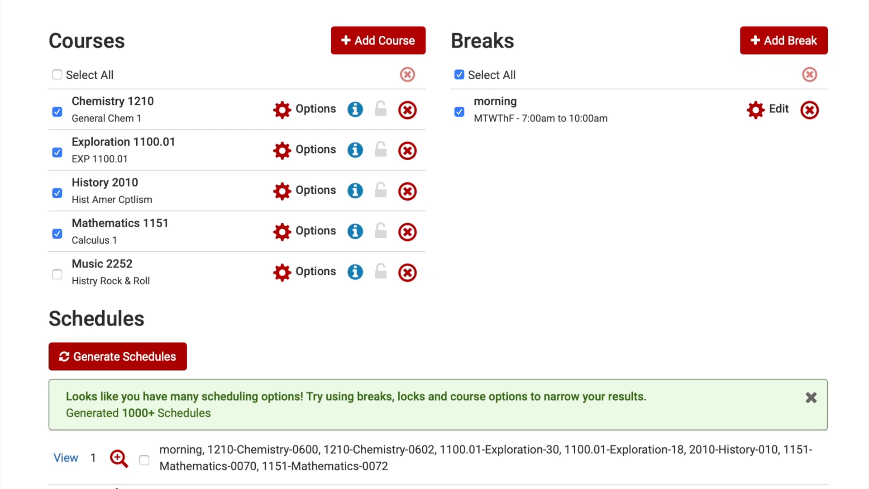
pyautogui.scroll(-3)
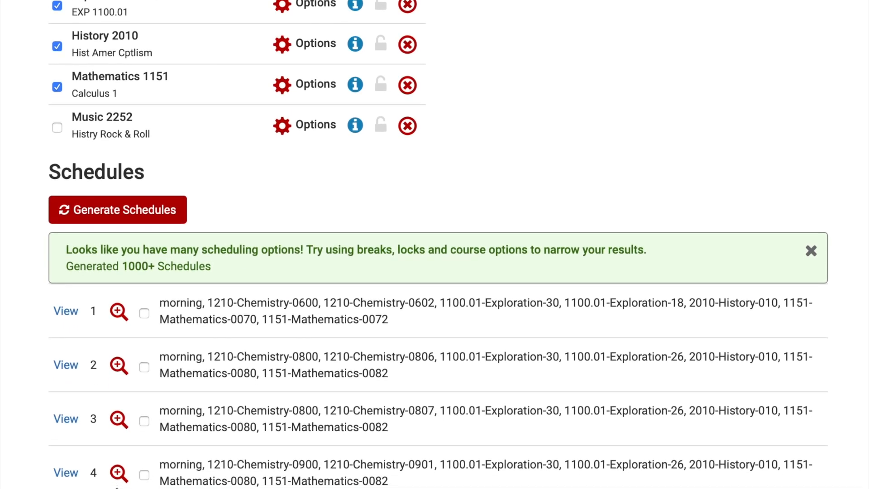
pyautogui.scroll(-3)
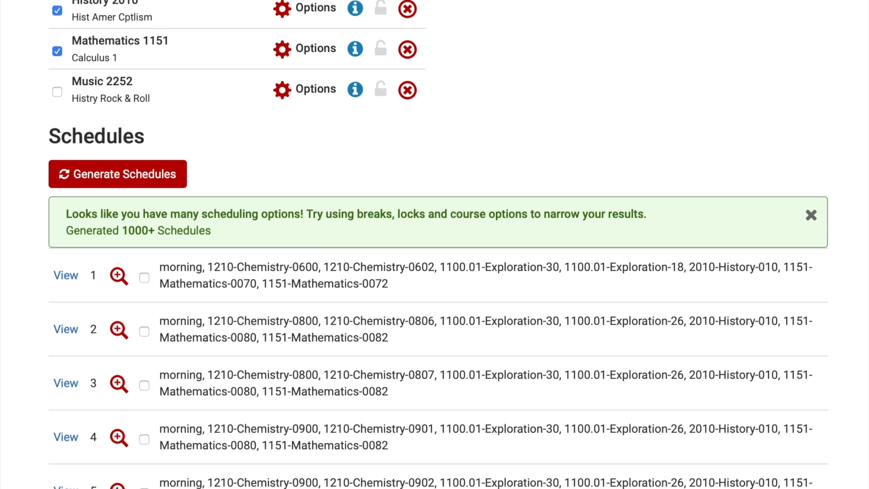
pyautogui.scroll(-3)
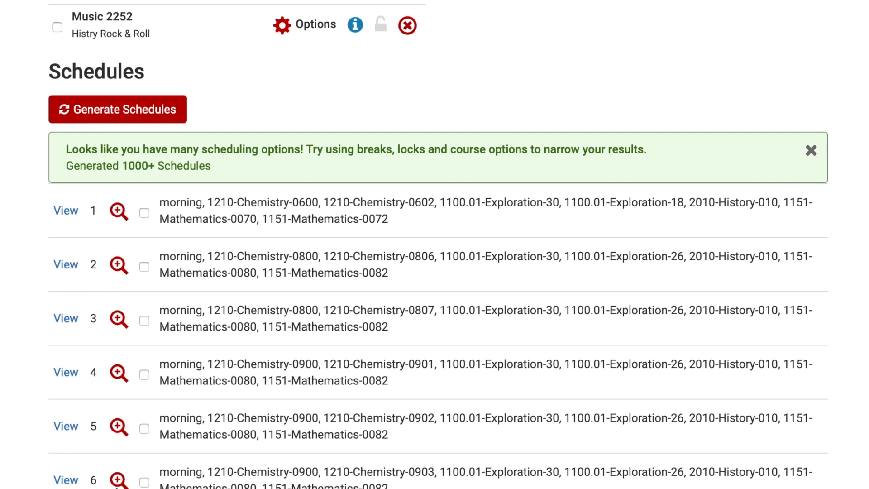
pyautogui.scroll(3)
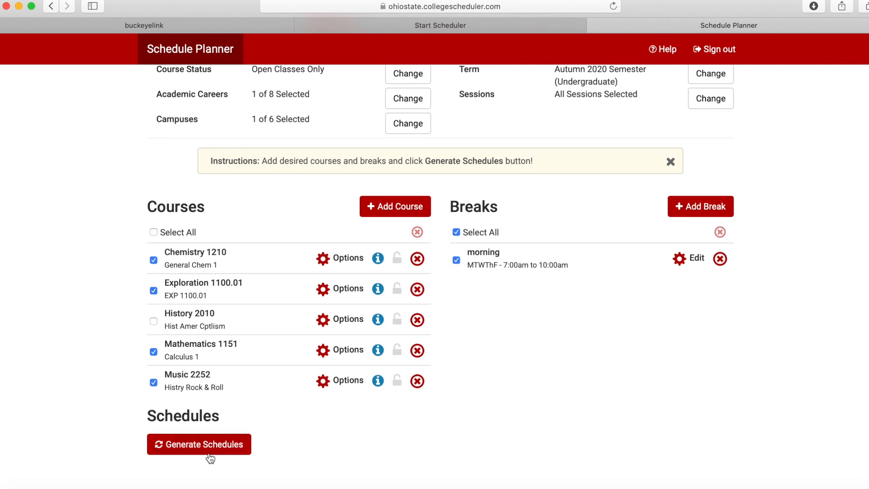
# Generate schedules with Music 2252 and no History 2010, see the break conflict, and view Music 2252's sections
pyautogui.click(198, 444)
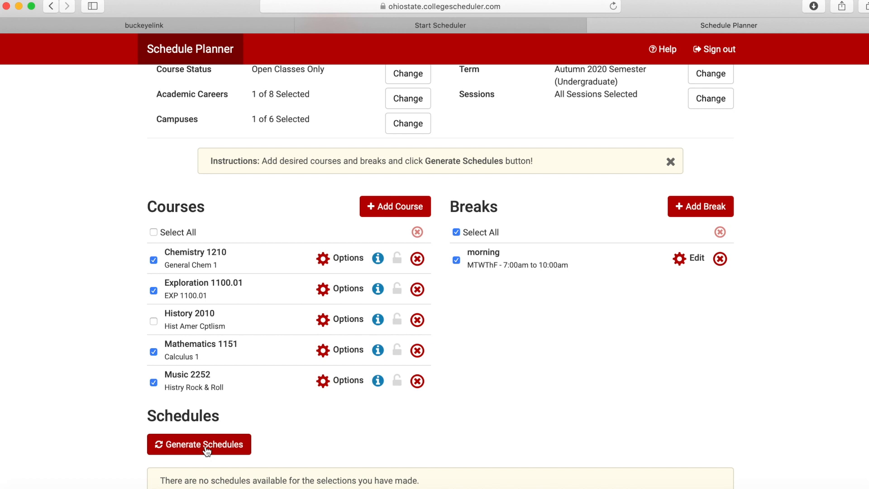
pyautogui.click(199, 444)
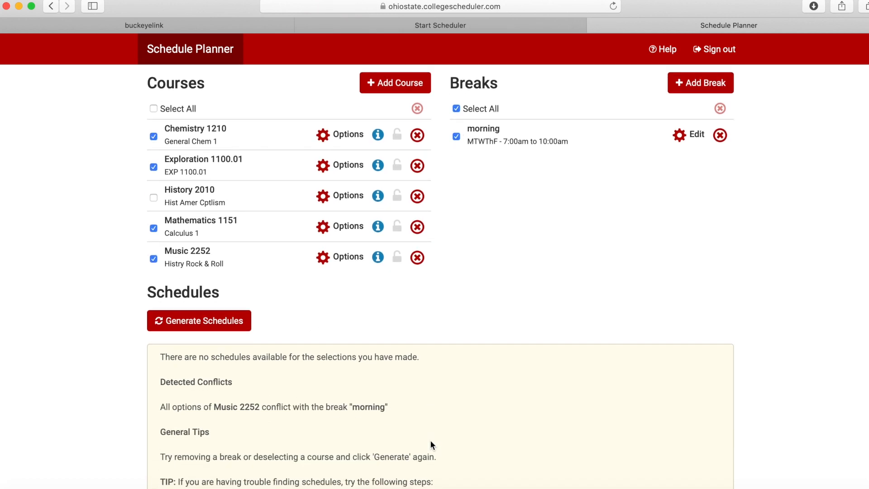
pyautogui.scroll(-3)
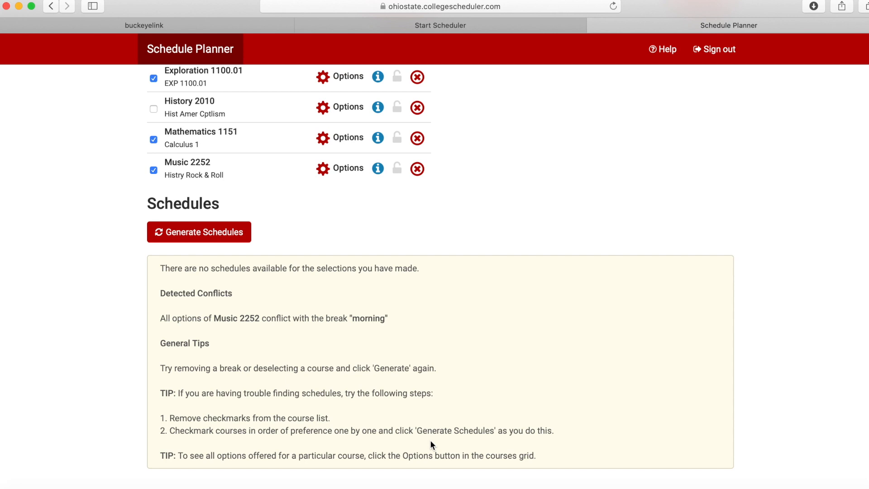
pyautogui.scroll(3)
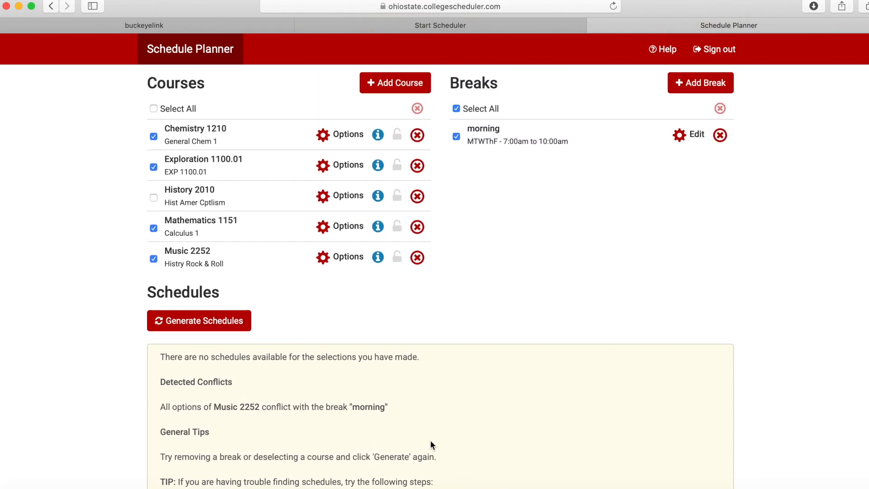
pyautogui.scroll(3)
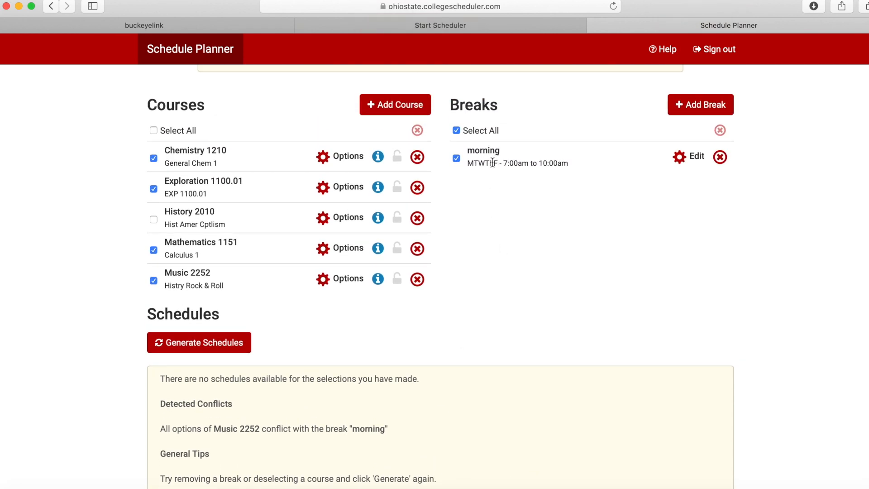
pyautogui.click(347, 278)
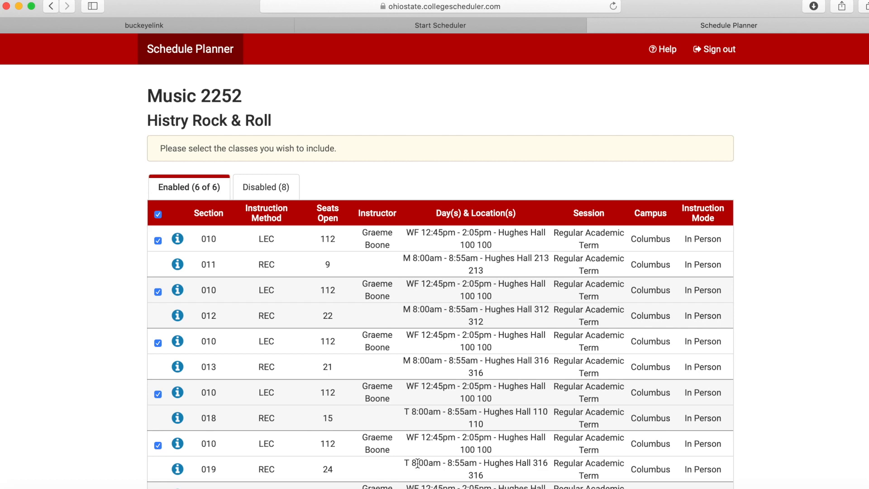
# Leave the Music 2252 sections and save the morning break without Tuesday, covering MWThF 7–10 am
pyautogui.scroll(-3)
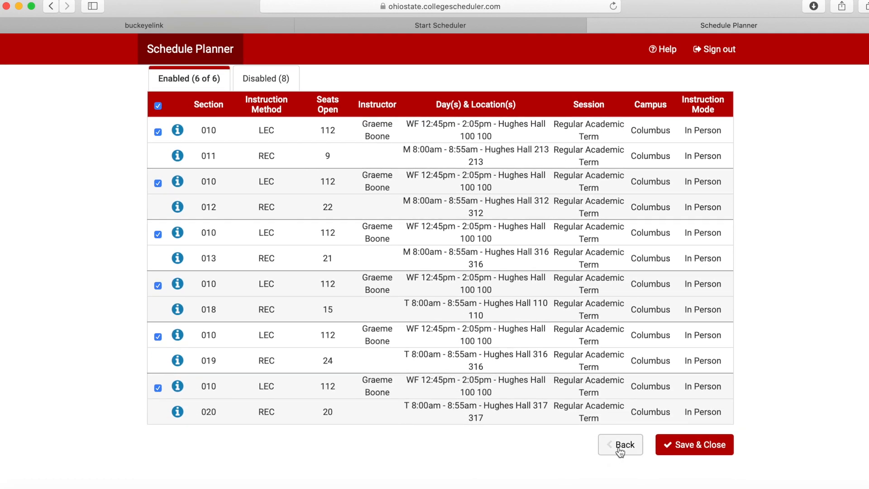
pyautogui.click(619, 444)
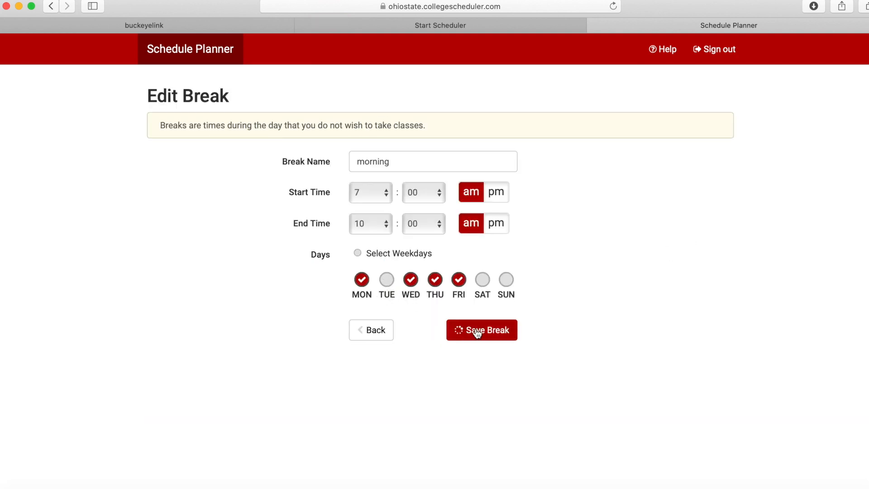
pyautogui.click(481, 329)
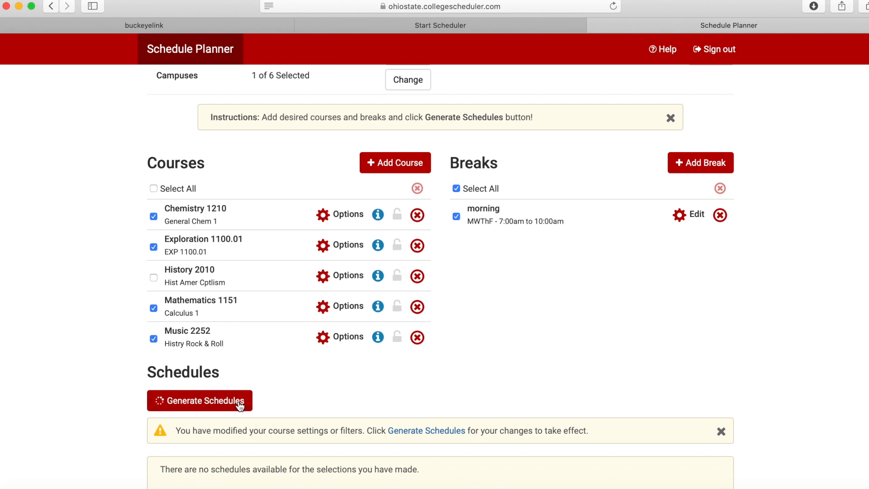
# Generate 1000+ schedules with the Tuesday-free break and preview them via the magnifier icons
pyautogui.click(198, 400)
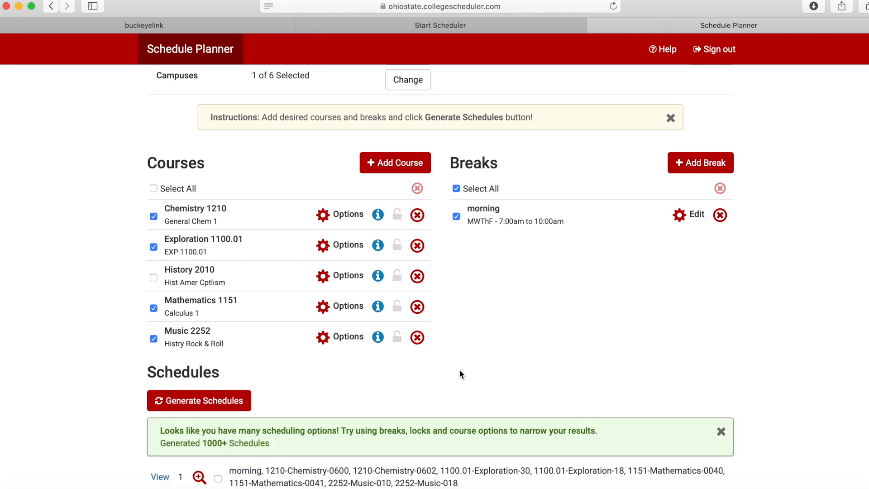
pyautogui.scroll(-3)
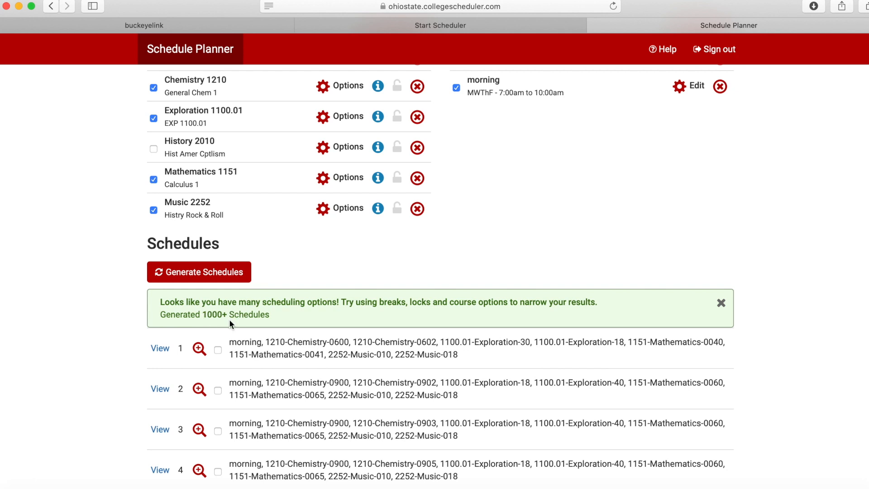
pyautogui.click(199, 348)
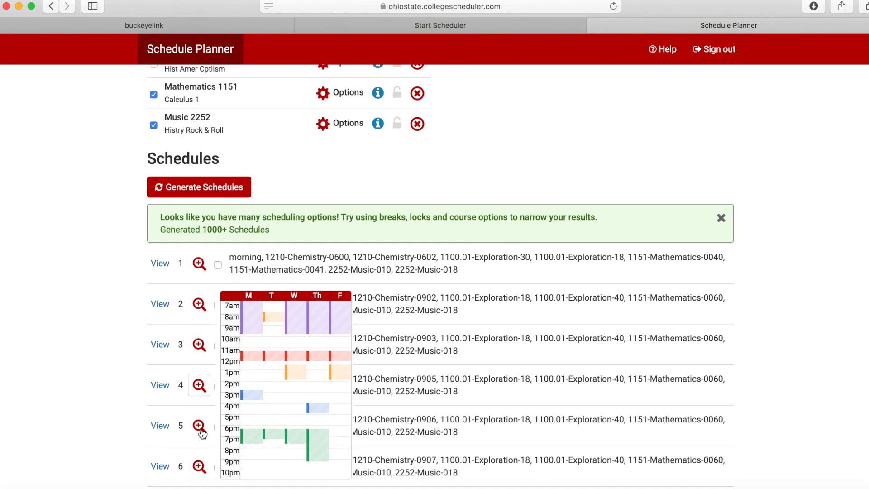
pyautogui.scroll(-3)
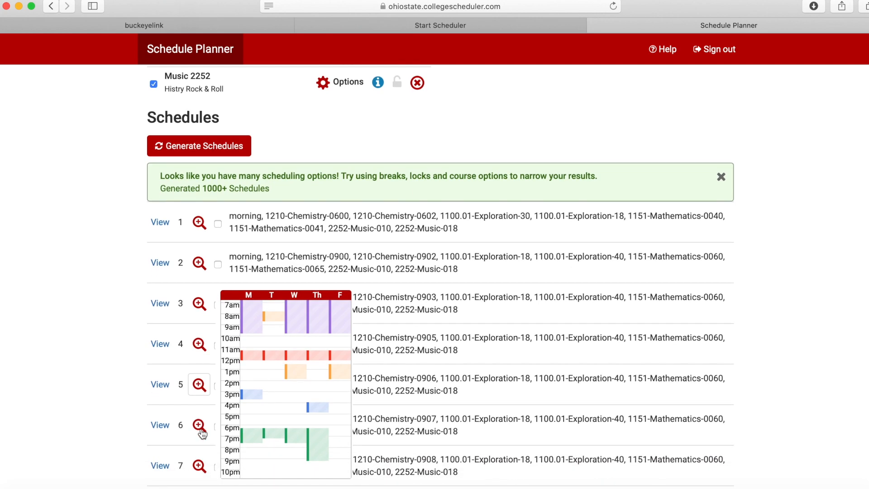
pyautogui.scroll(3)
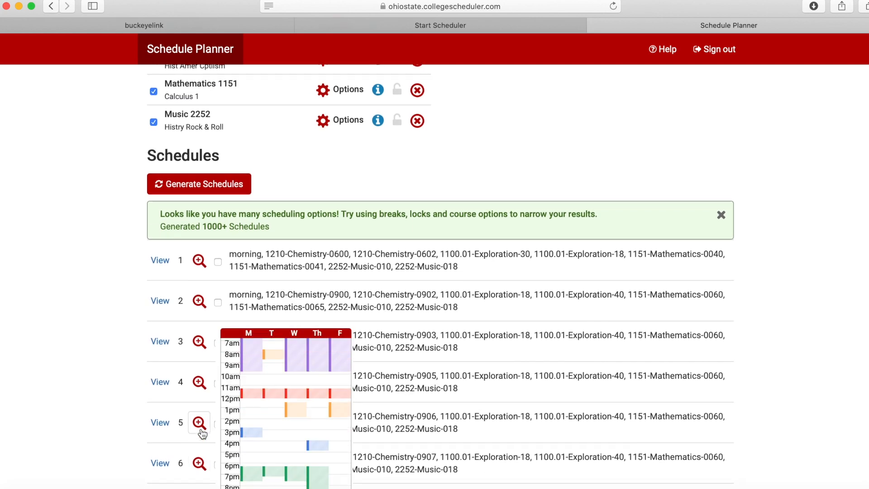
pyautogui.scroll(3)
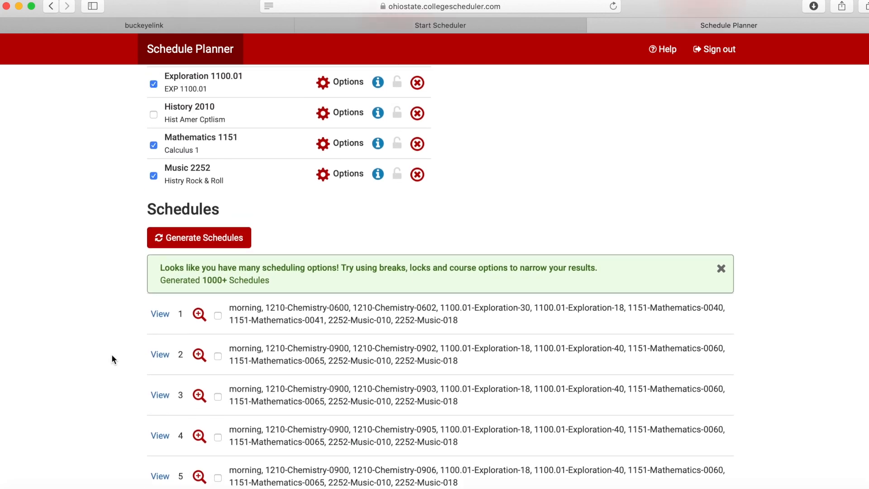
pyautogui.scroll(3)
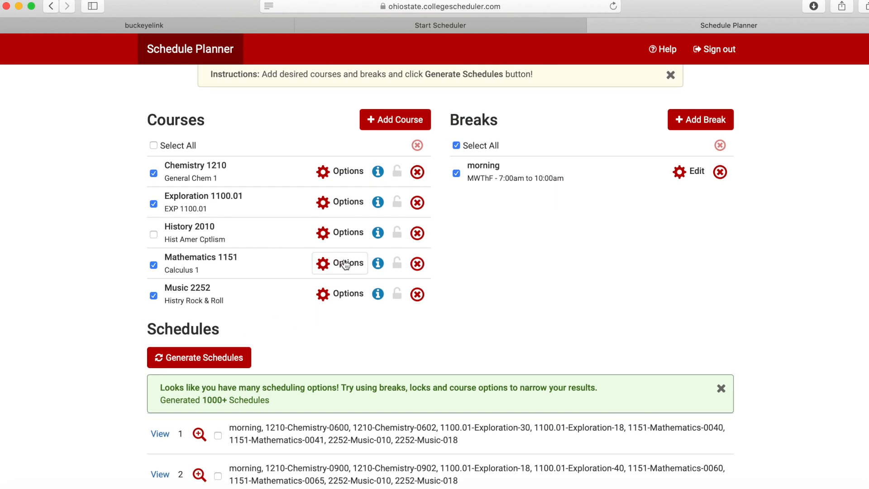
# Review Mathematics 1151's section options across all three pages to exclude the online 0050 lectures
pyautogui.click(340, 262)
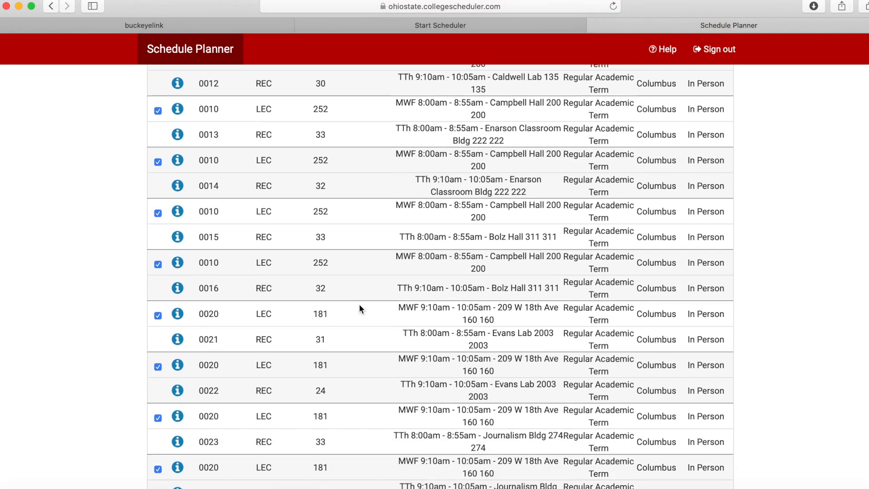
pyautogui.scroll(-3)
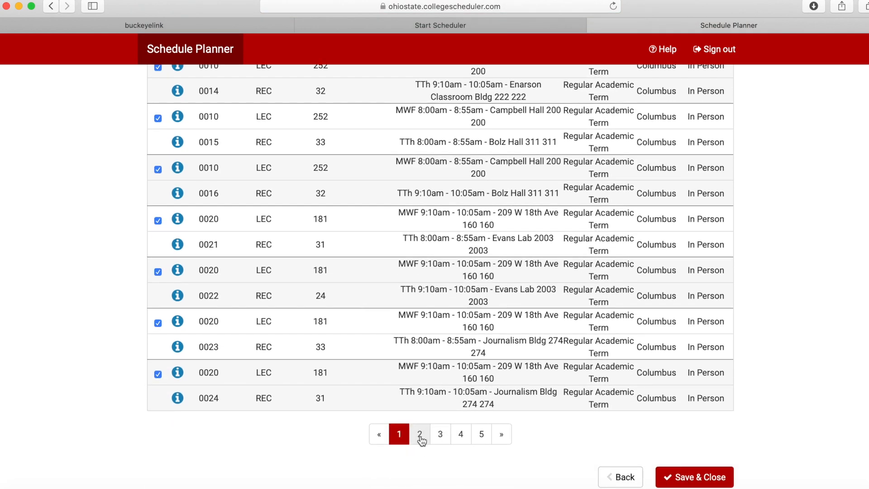
pyautogui.click(420, 434)
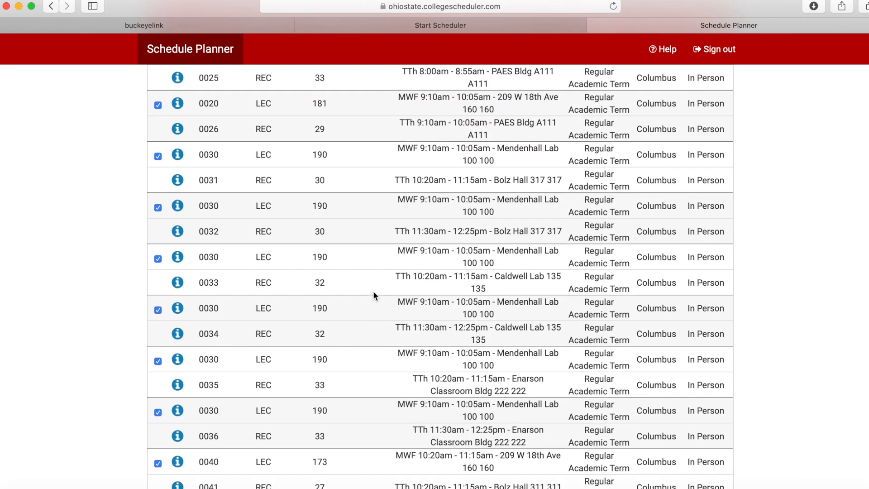
pyautogui.click(440, 418)
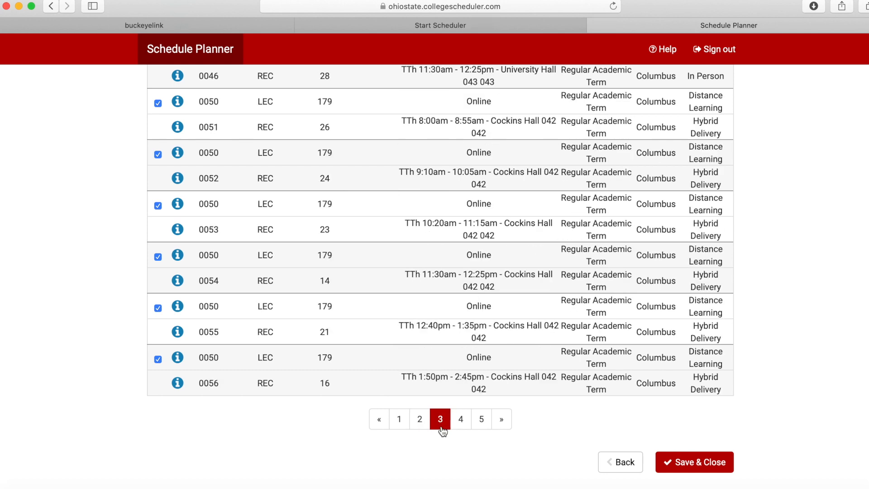
pyautogui.scroll(3)
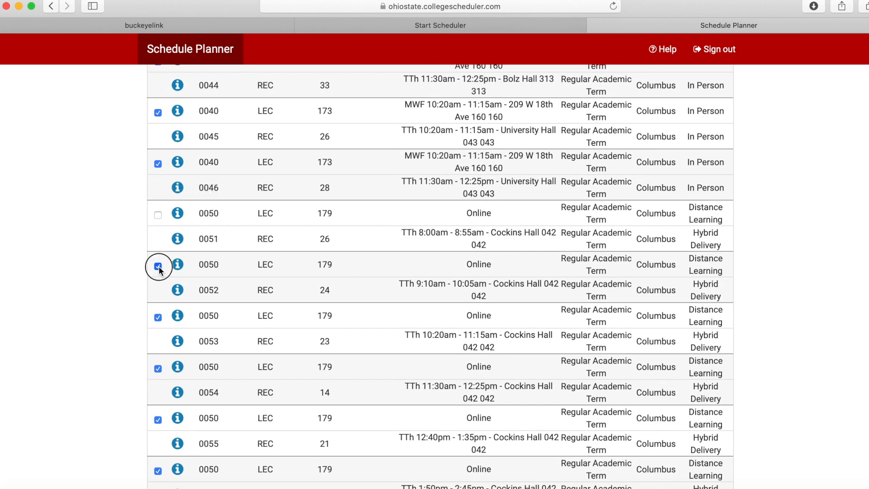
pyautogui.scroll(-3)
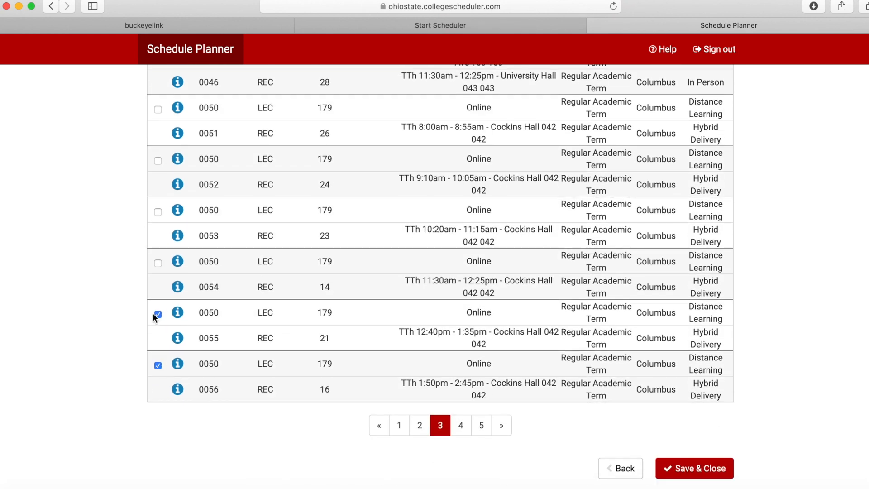
pyautogui.scroll(-3)
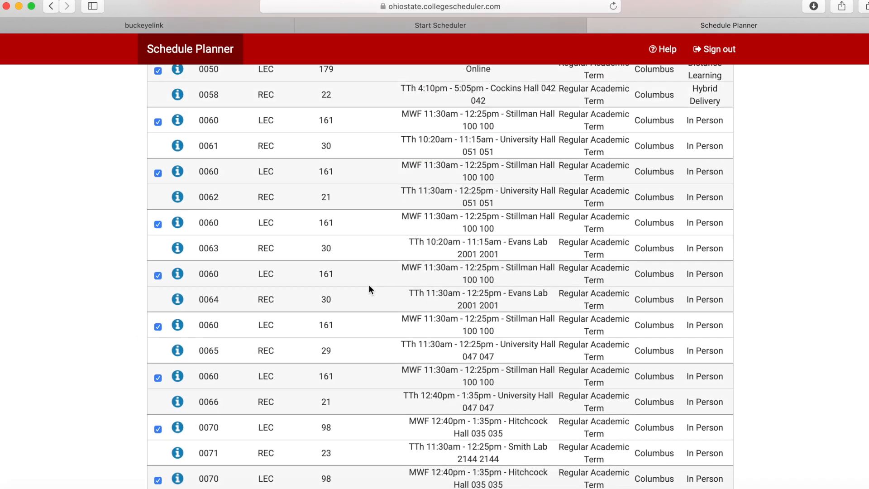
pyautogui.scroll(3)
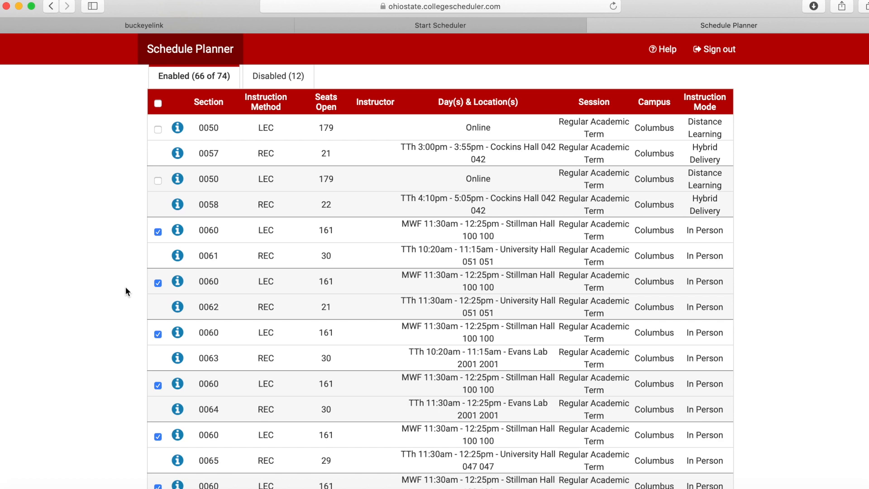
pyautogui.scroll(-3)
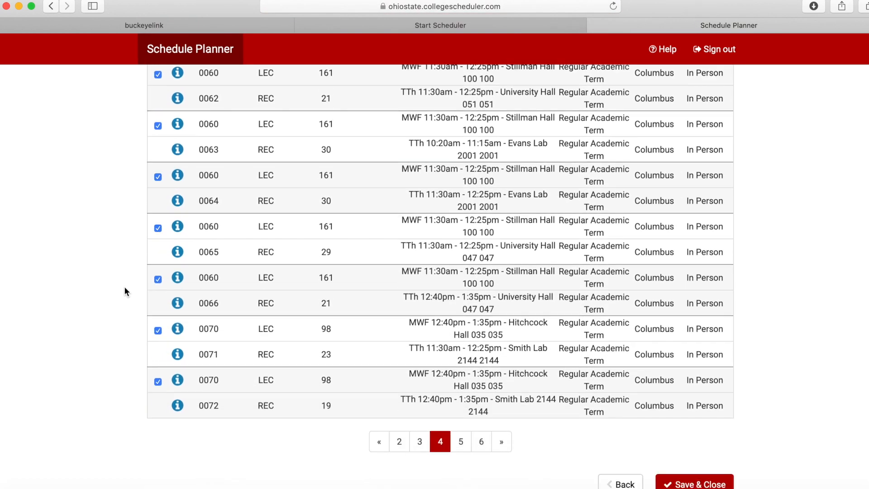
pyautogui.scroll(-3)
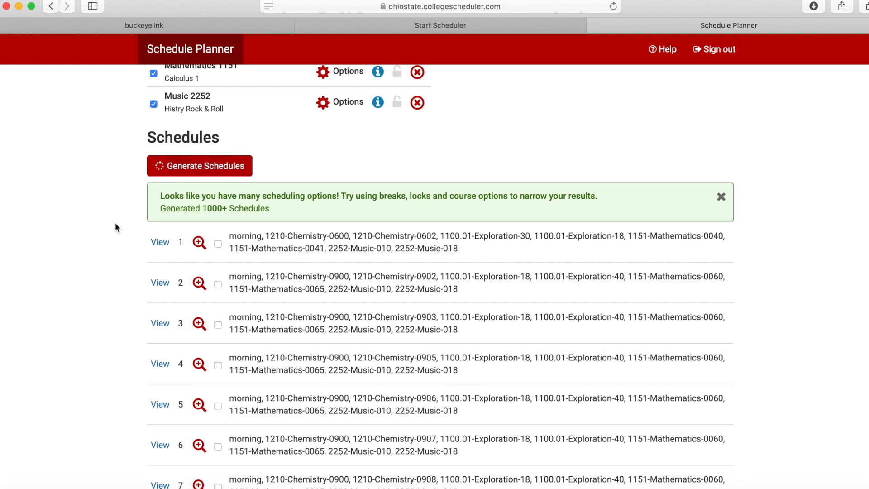
# Regenerate schedules, producing 1000+ results with the reduced Mathematics 1151 sections
pyautogui.click(199, 166)
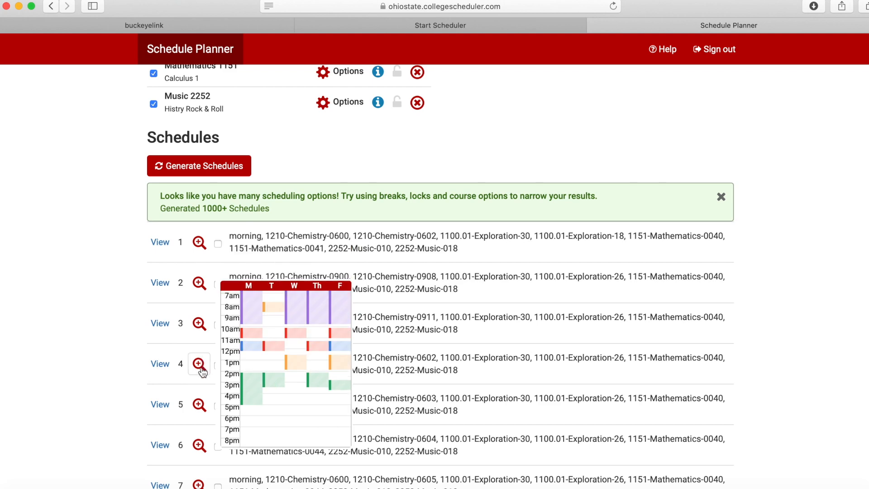
# View schedule 4 of 1000 and review its full weekly calendar
pyautogui.click(198, 364)
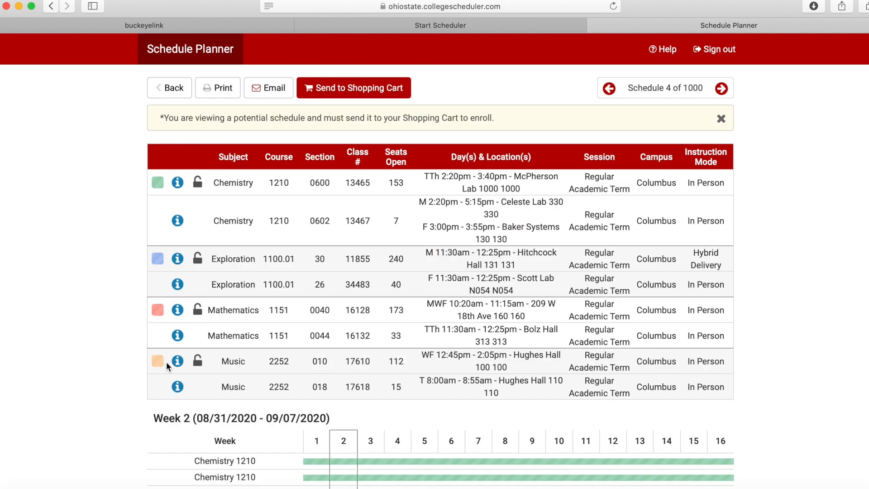
pyautogui.scroll(-3)
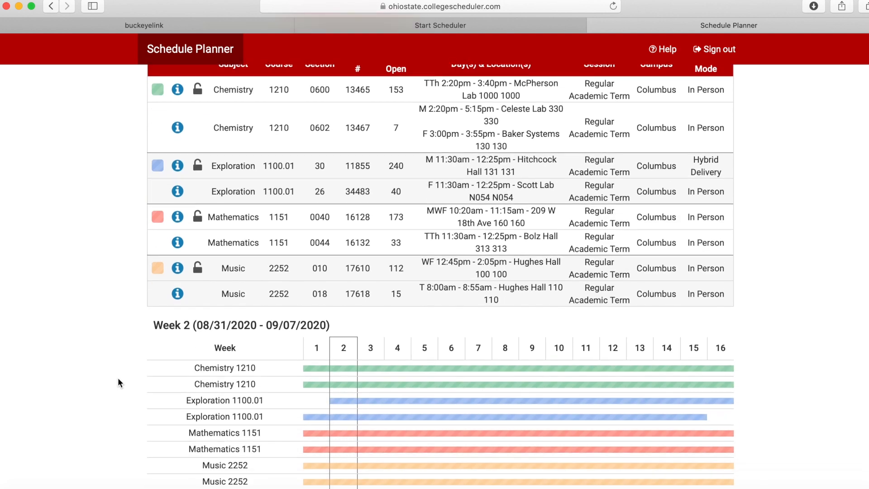
pyautogui.scroll(-3)
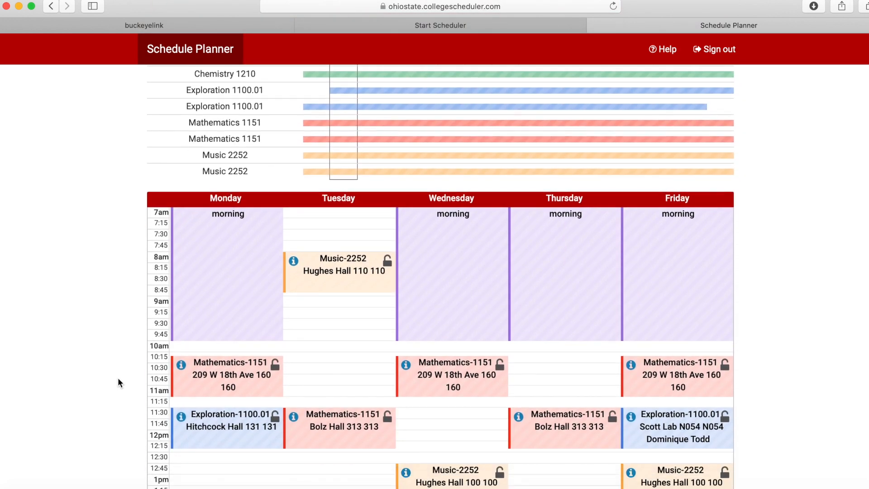
pyautogui.scroll(-3)
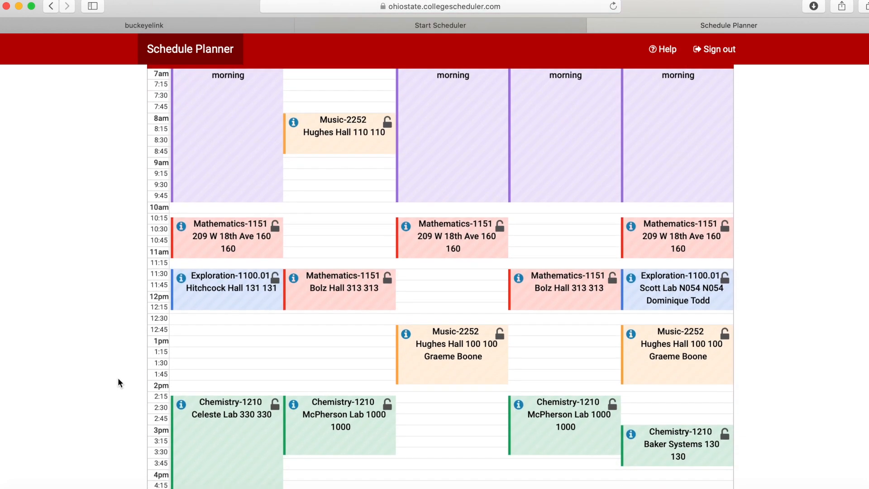
pyautogui.scroll(-3)
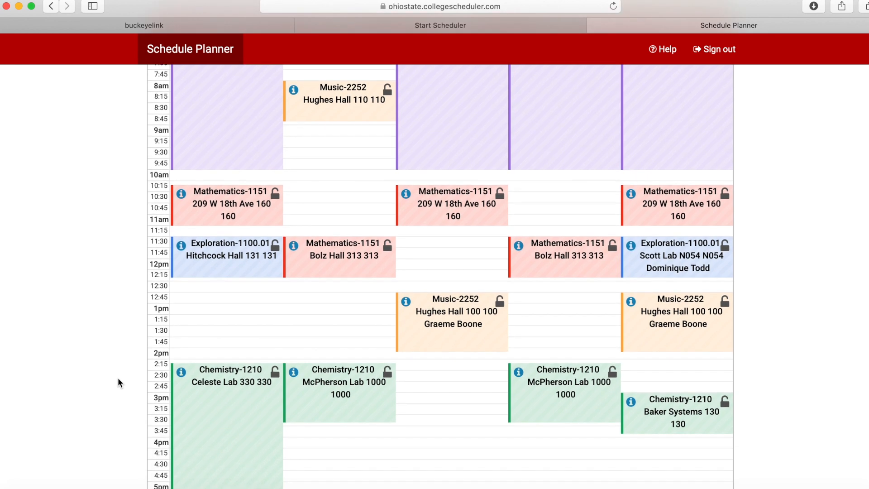
pyautogui.scroll(-3)
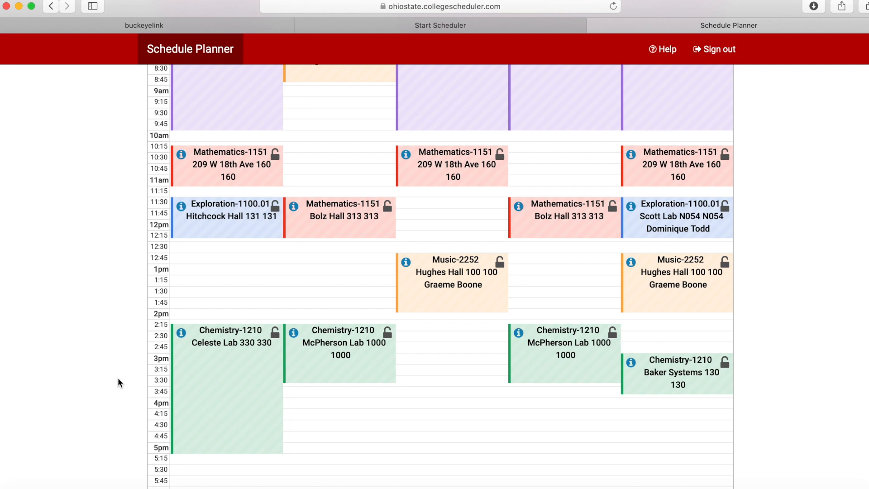
pyautogui.scroll(-3)
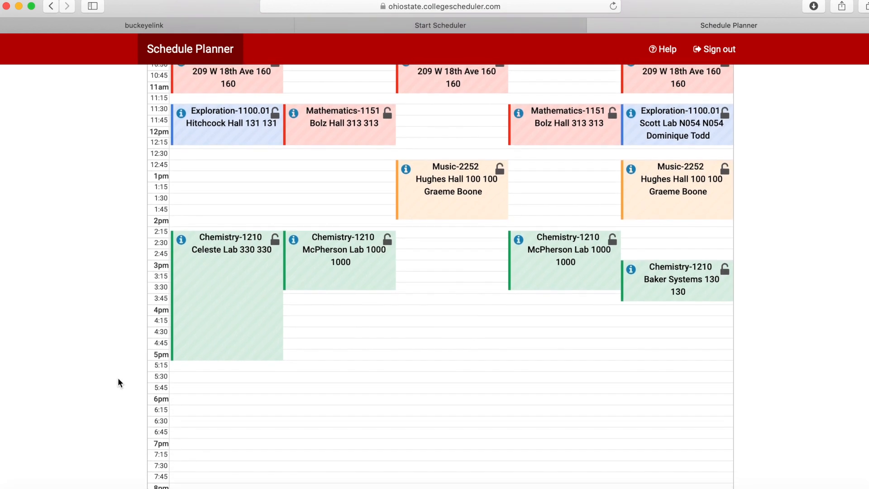
pyautogui.scroll(3)
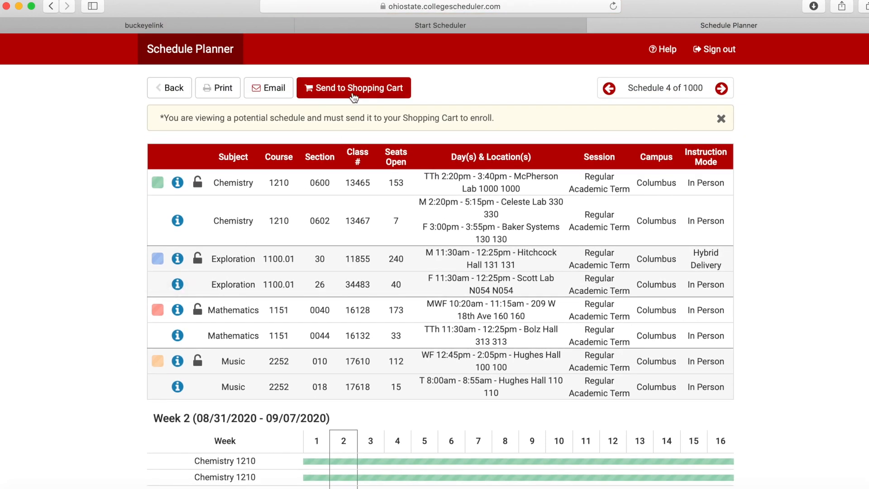
# Send schedule 4 to the Shopping Cart, bringing up the transfer confirmation
pyautogui.click(354, 88)
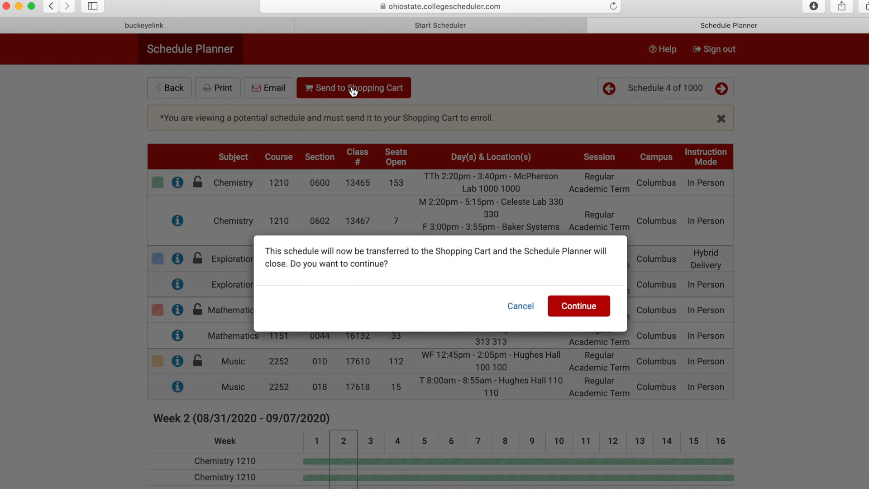